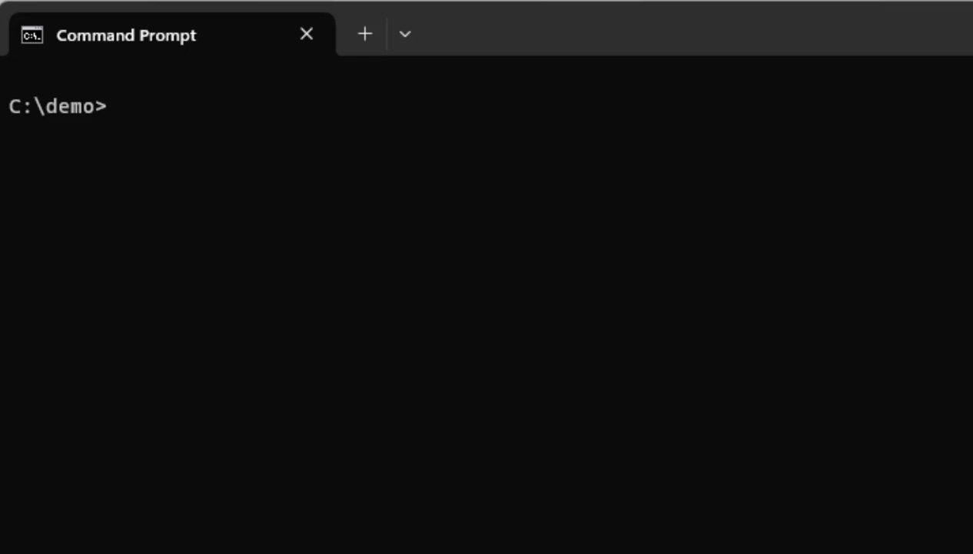
{"action": "type", "text": "npx @"}
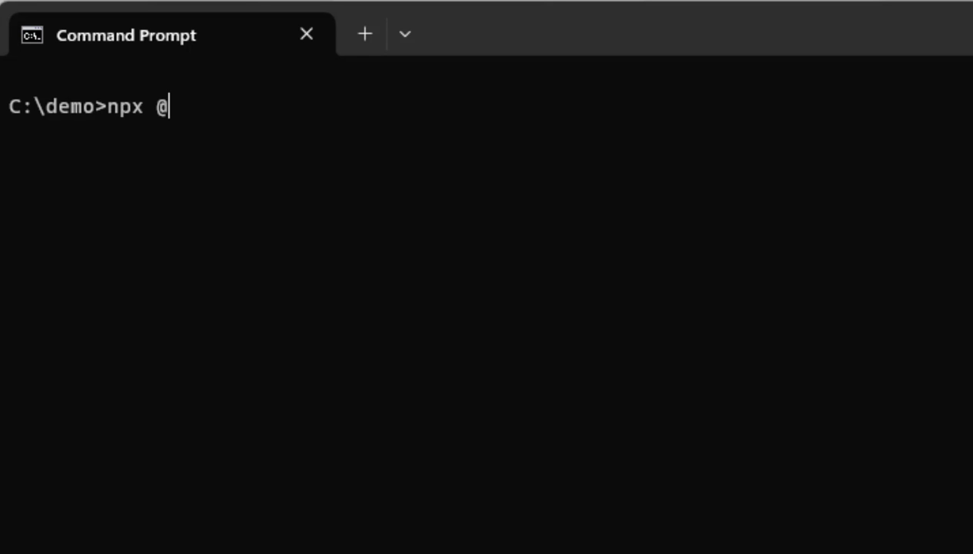
{"action": "type", "text": "vue/cli creat"}
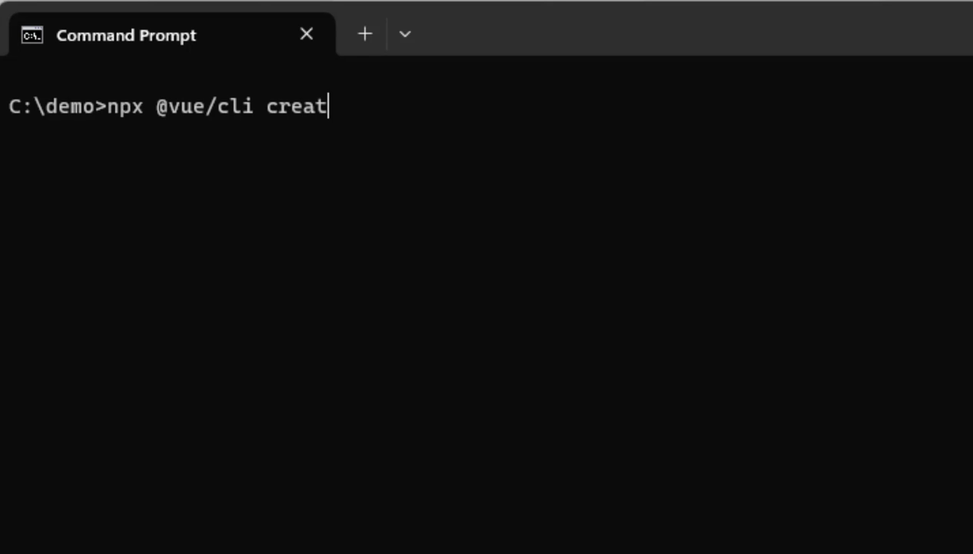
{"action": "type", "text": "e my-project"}
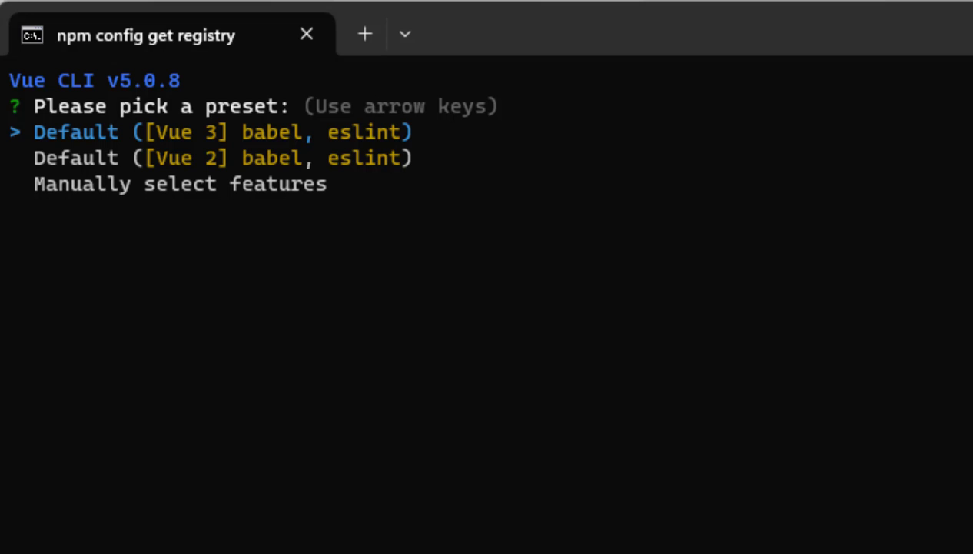
{"action": "key", "text": "enter"}
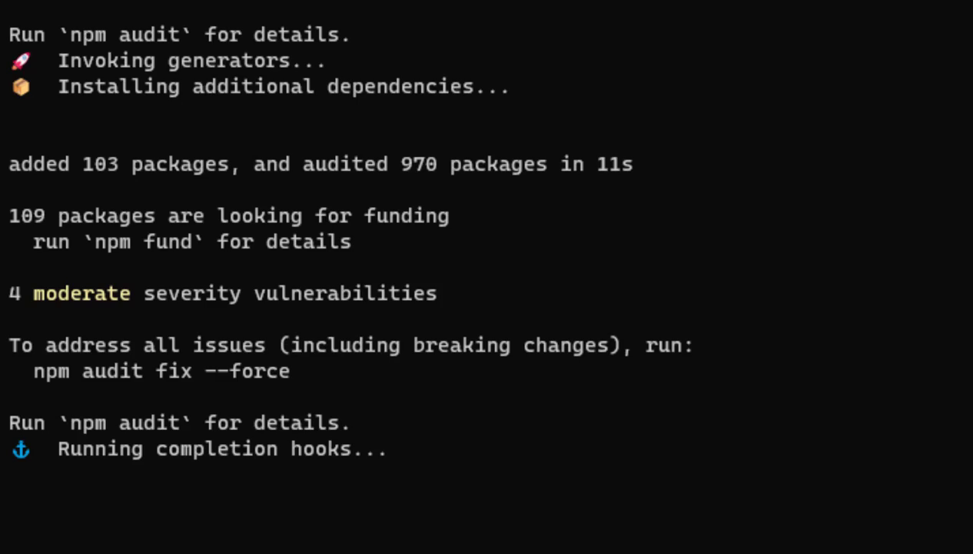
{"action": "scroll", "scroll_direction": "down", "scroll_amount": 3}
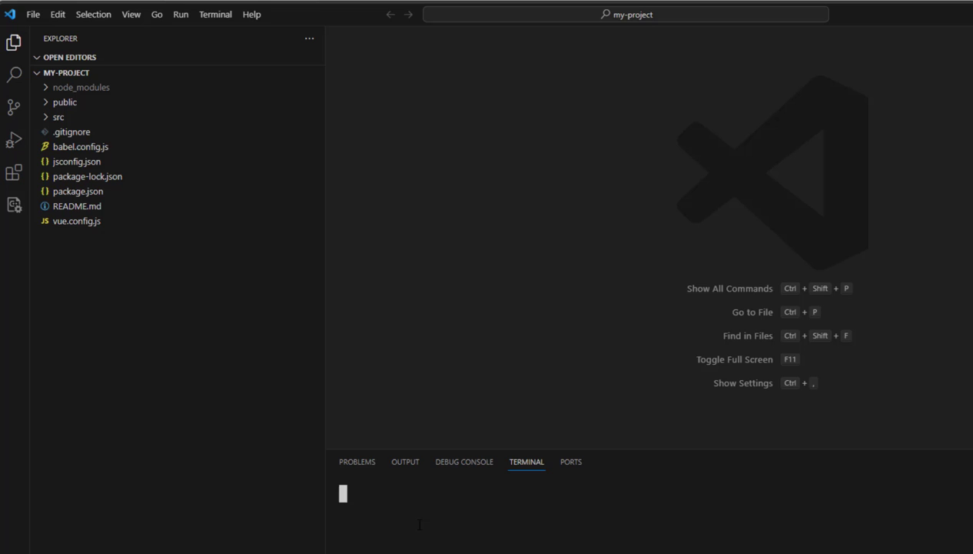
Step: Begin an npm command in the integrated terminal of my-project
{"action": "type", "text": "npm i"}
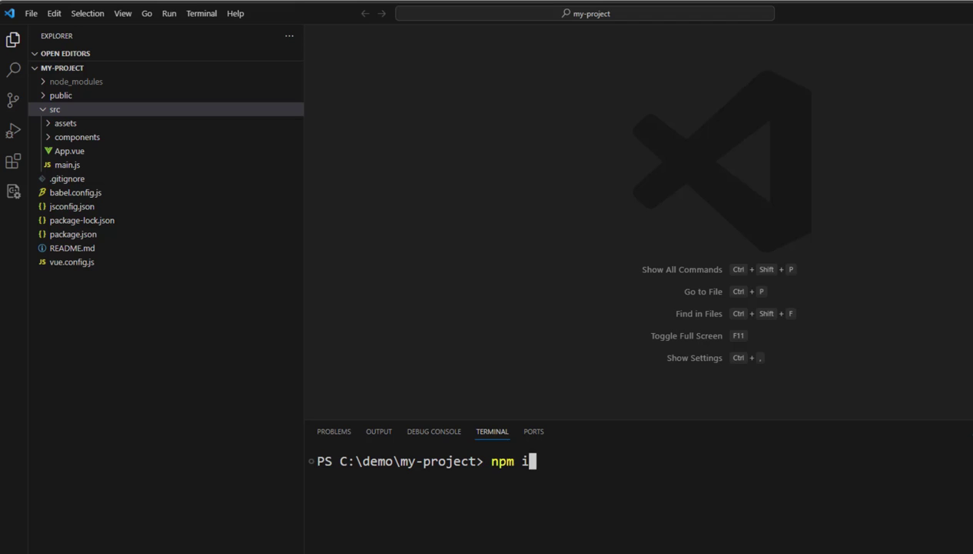
{"action": "type", "text": "nstall @"}
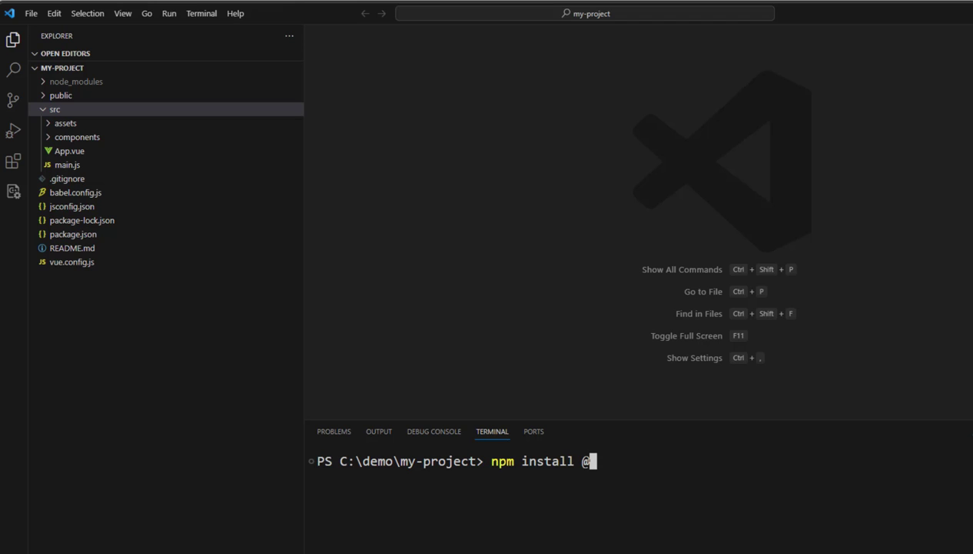
{"action": "type", "text": "pdftro"}
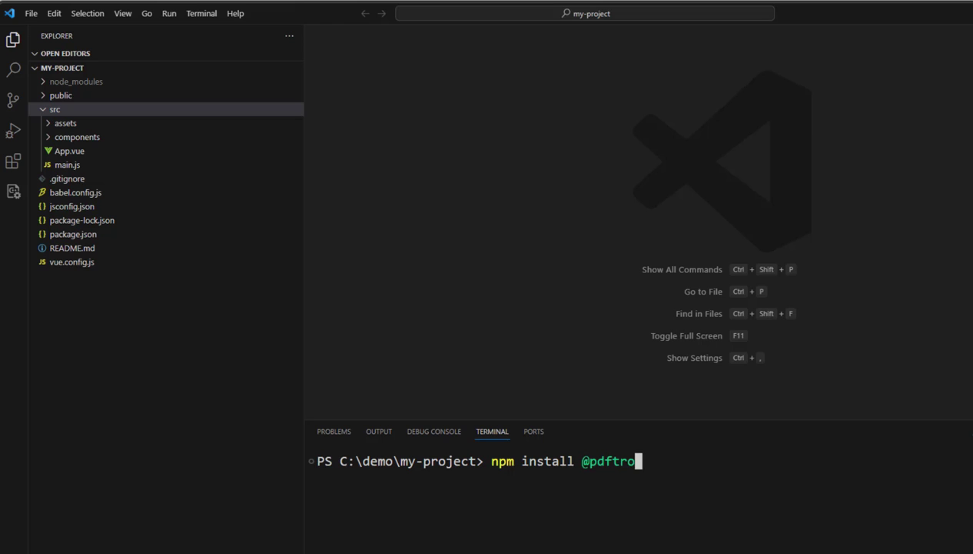
{"action": "type", "text": "n/web"}
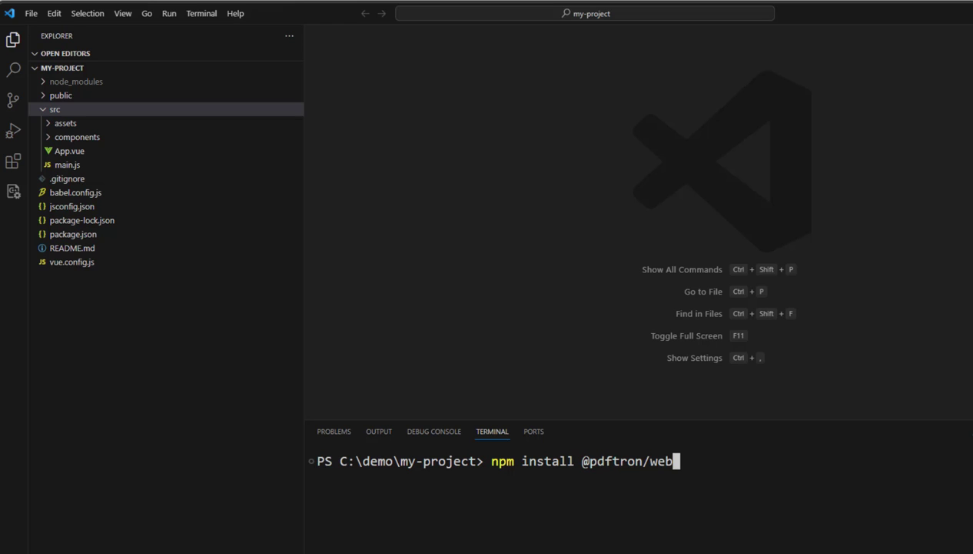
{"action": "type", "text": "viewer"}
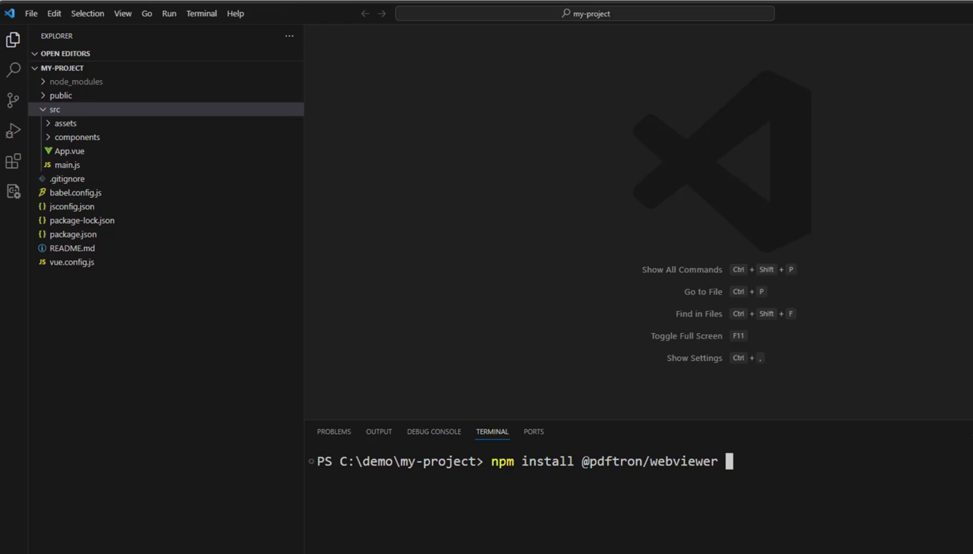
{"action": "type", "text": "--sav"}
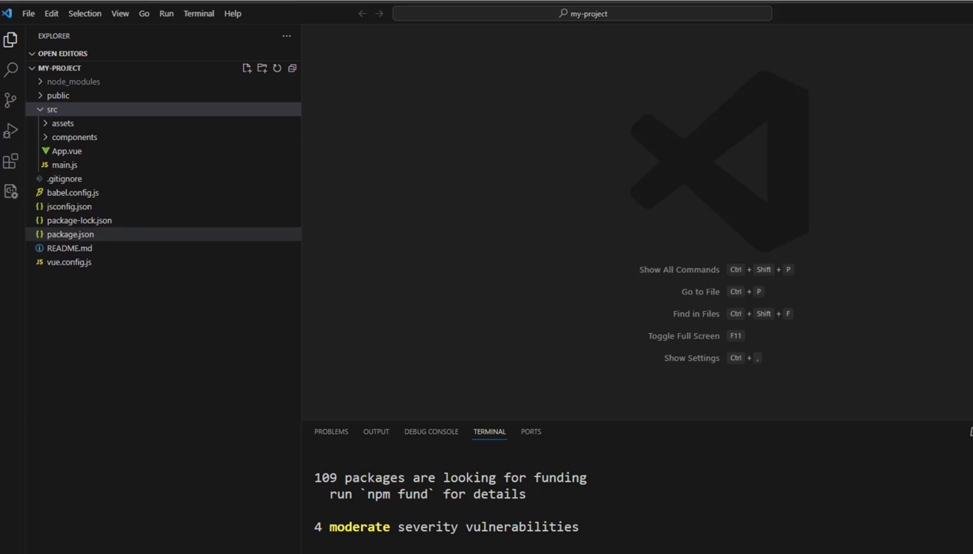
{"action": "left_click", "coordinate": [74, 82]}
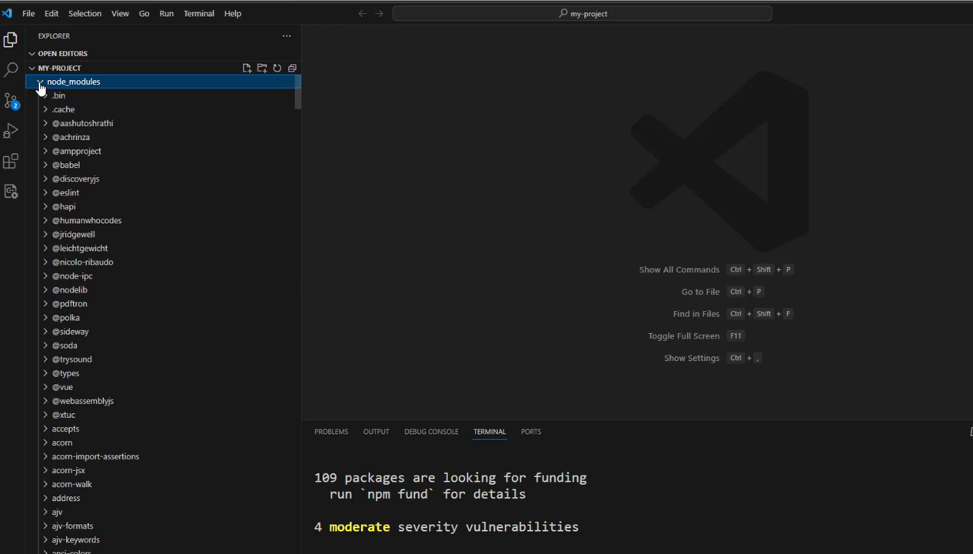
{"action": "left_click", "coordinate": [70, 303]}
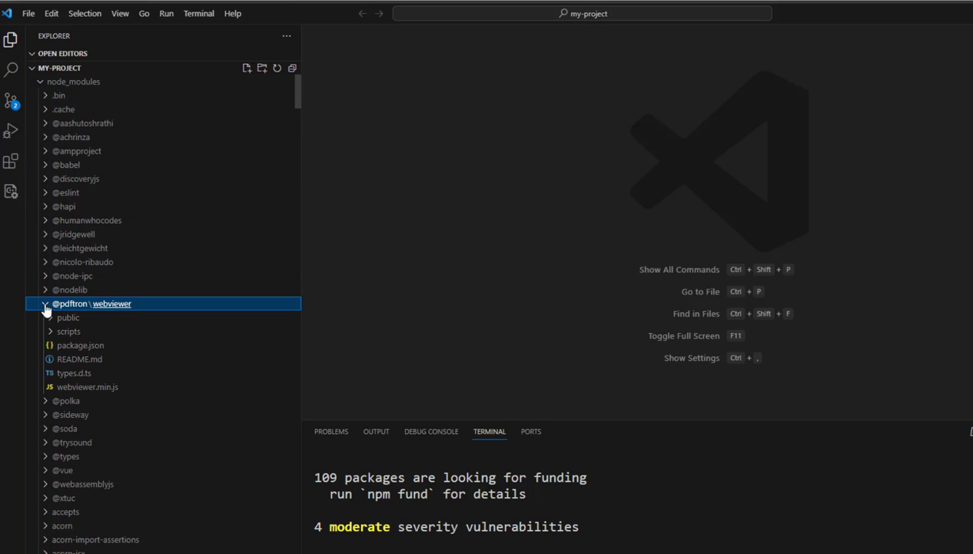
{"action": "left_click", "coordinate": [46, 303]}
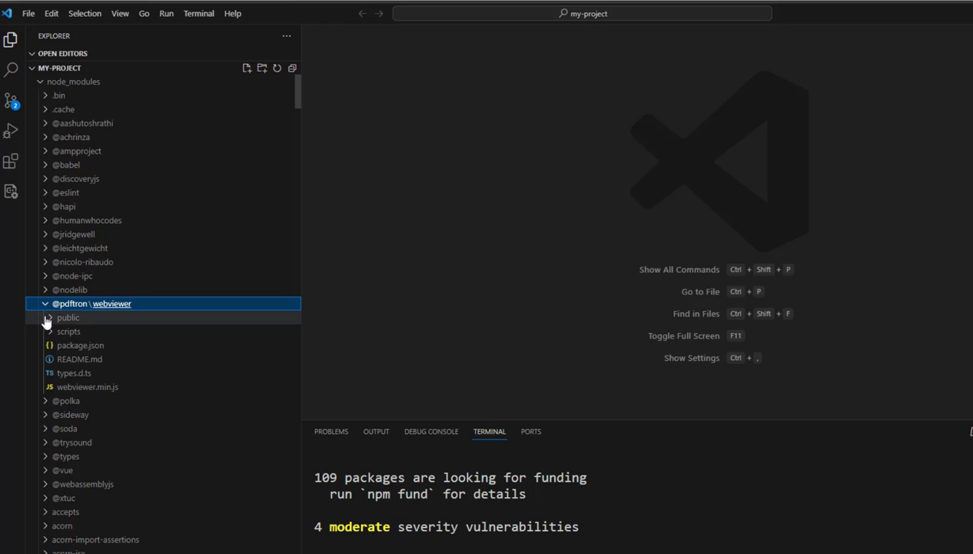
{"action": "right_click", "coordinate": [77, 330]}
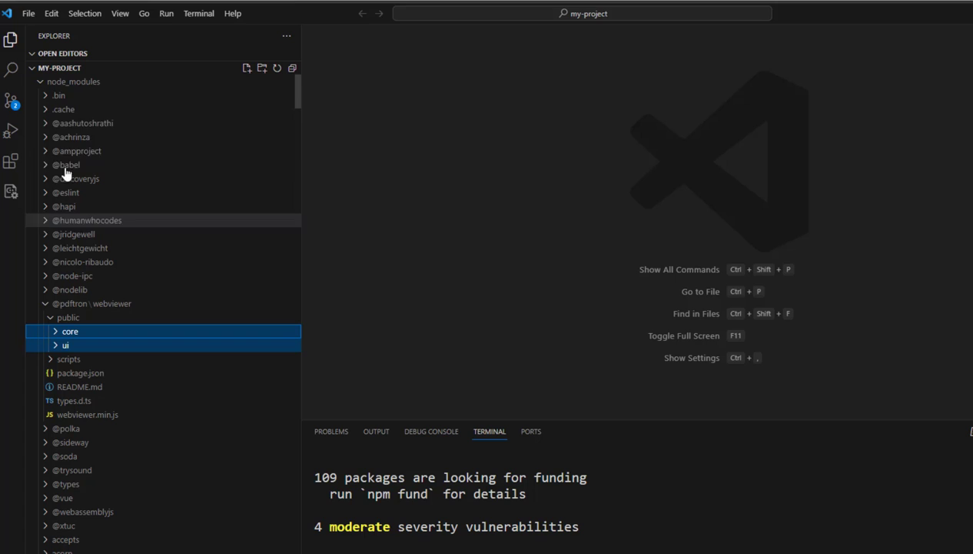
Step: Create a lib folder inside public for the assets and start a new file in src/components
{"action": "left_click", "coordinate": [74, 80]}
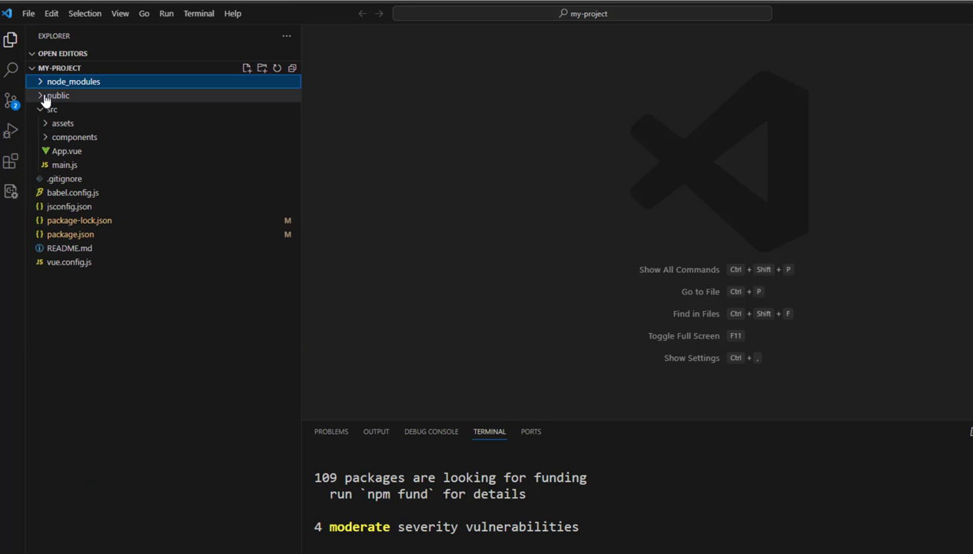
{"action": "right_click", "coordinate": [59, 95]}
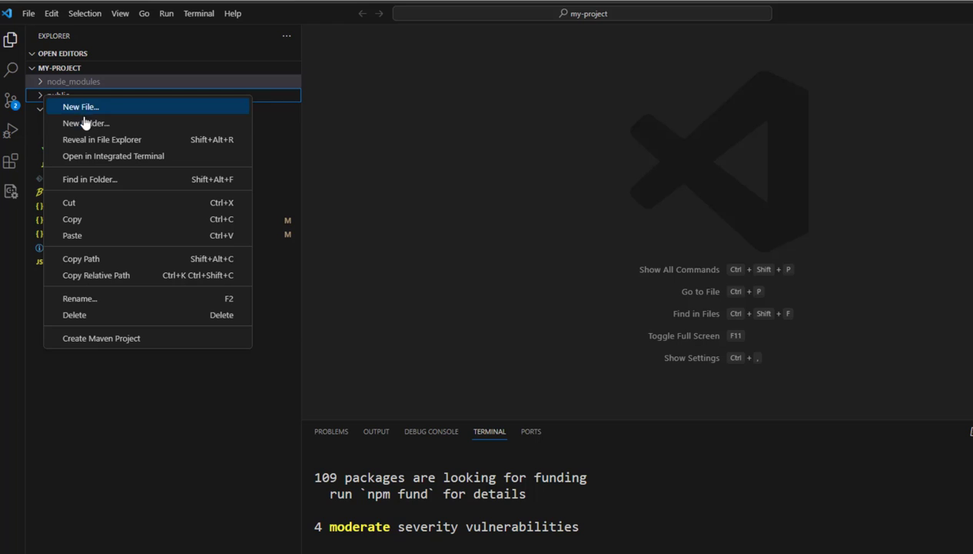
{"action": "left_click", "coordinate": [80, 106]}
{"action": "type", "text": "lib"}
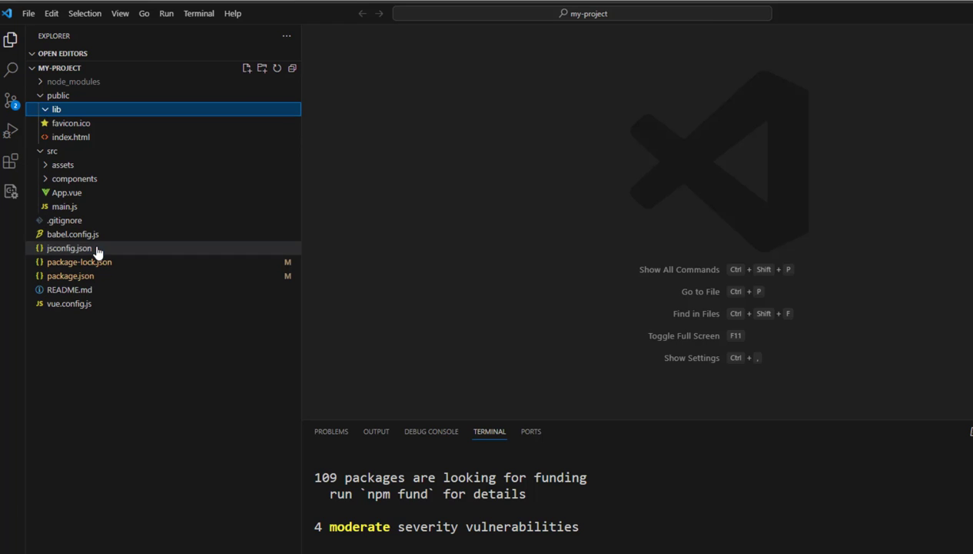
{"action": "left_click", "coordinate": [74, 178]}
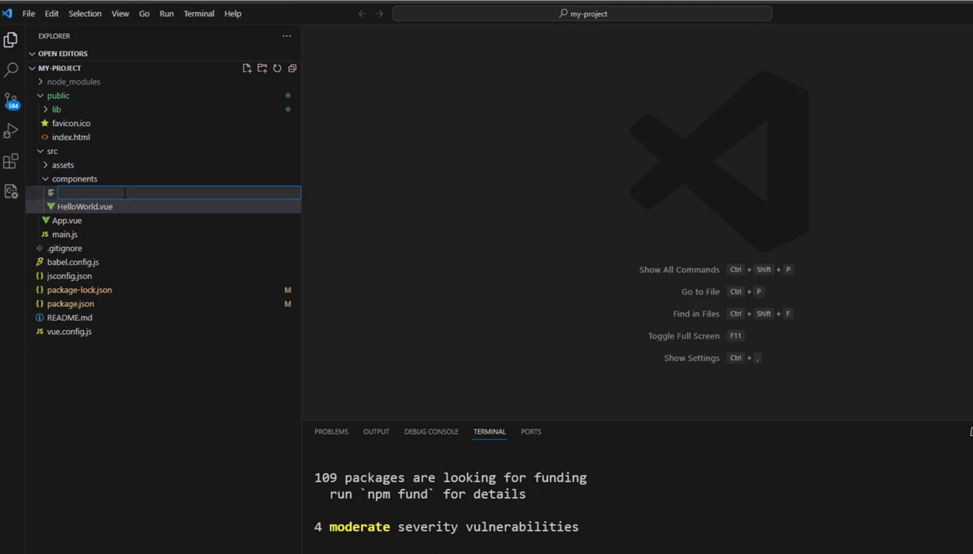
Step: Name the new component file WebViewer.vue
{"action": "type", "text": "WebV"}
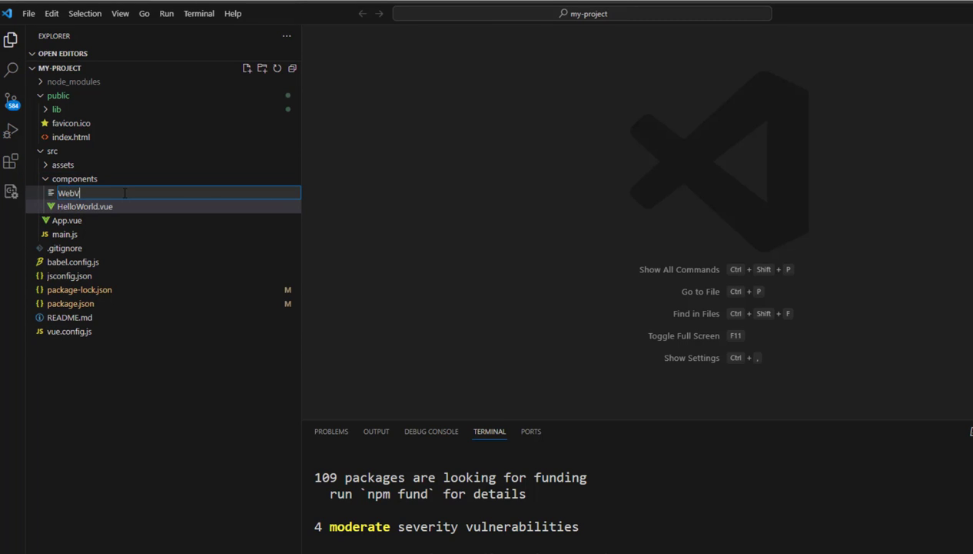
{"action": "type", "text": "iewer.vue"}
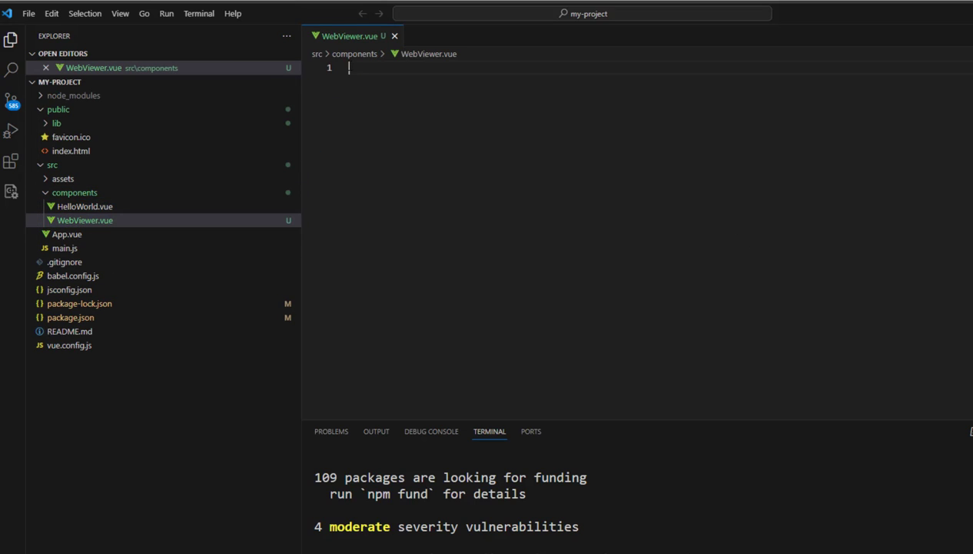
Step: Write a template div with id webViewer and ref viewerDiv, and begin a #webViewer style rule
{"action": "type", "text": "<template>"}
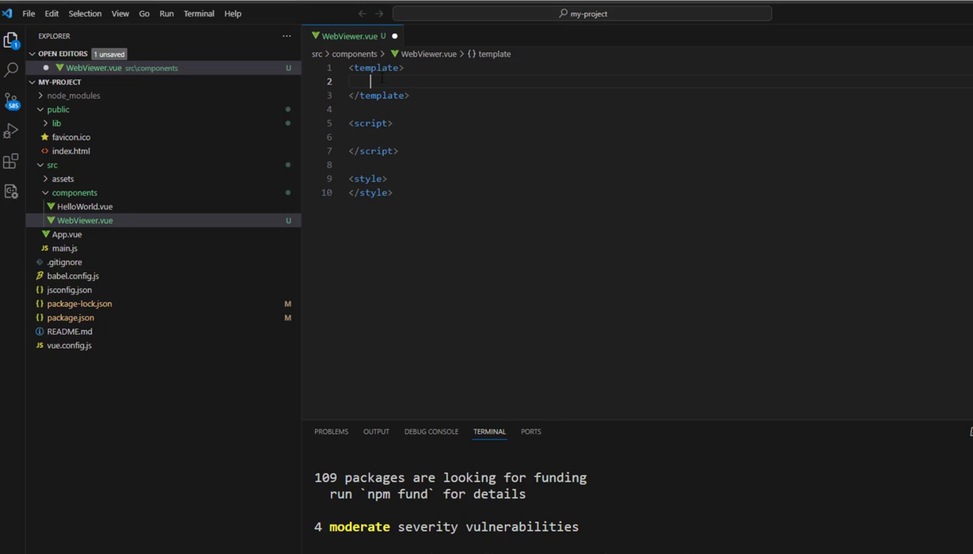
{"action": "type", "text": "<div id"}
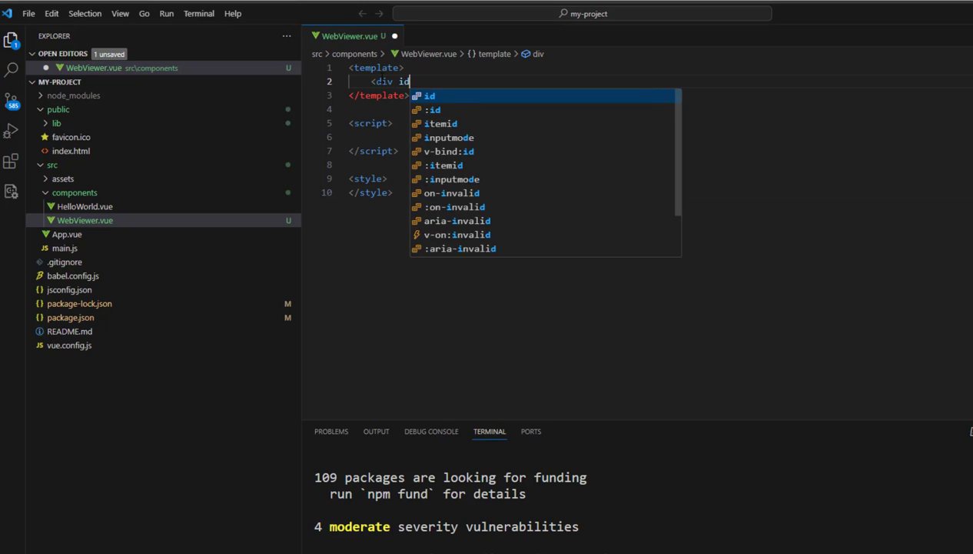
{"action": "type", "text": "=\"webViewer\""}
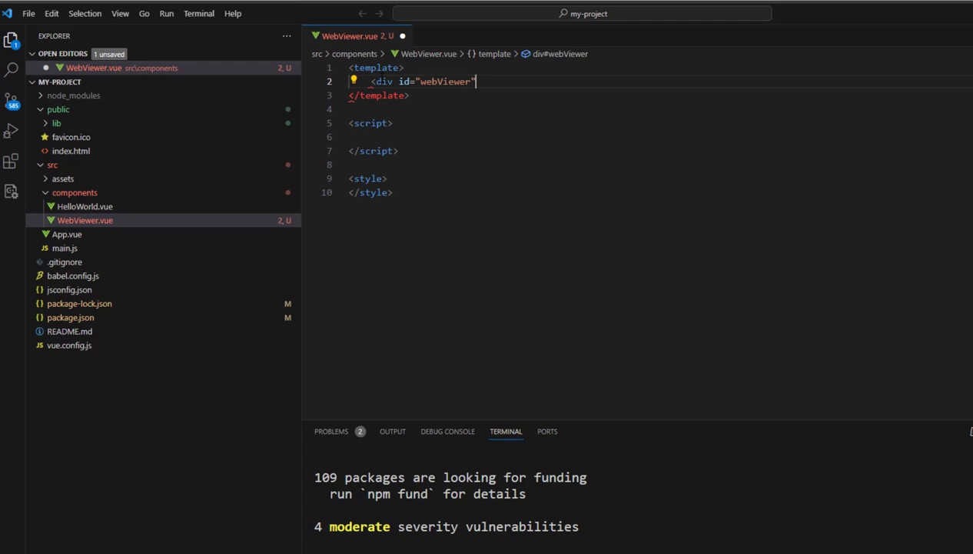
{"action": "type", "text": "ref=\"viewerDiv\""}
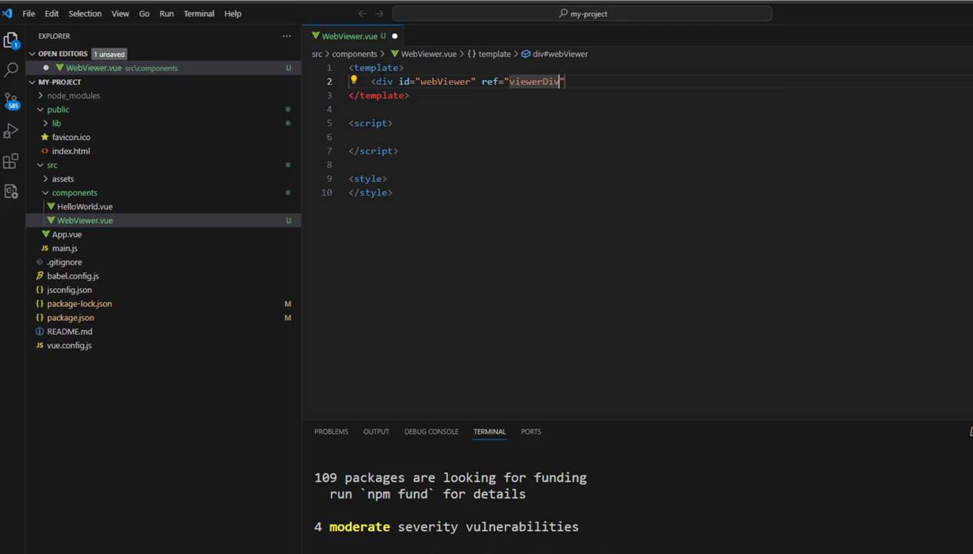
{"action": "type", "text": "></div>"}
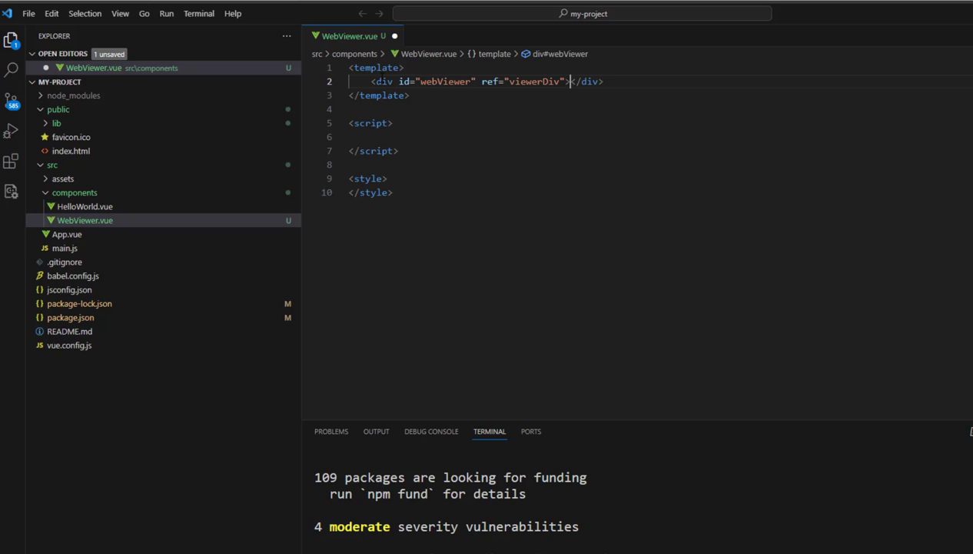
{"action": "type", "text": "#webViewer{"}
{"action": "type", "text": "height:100"}
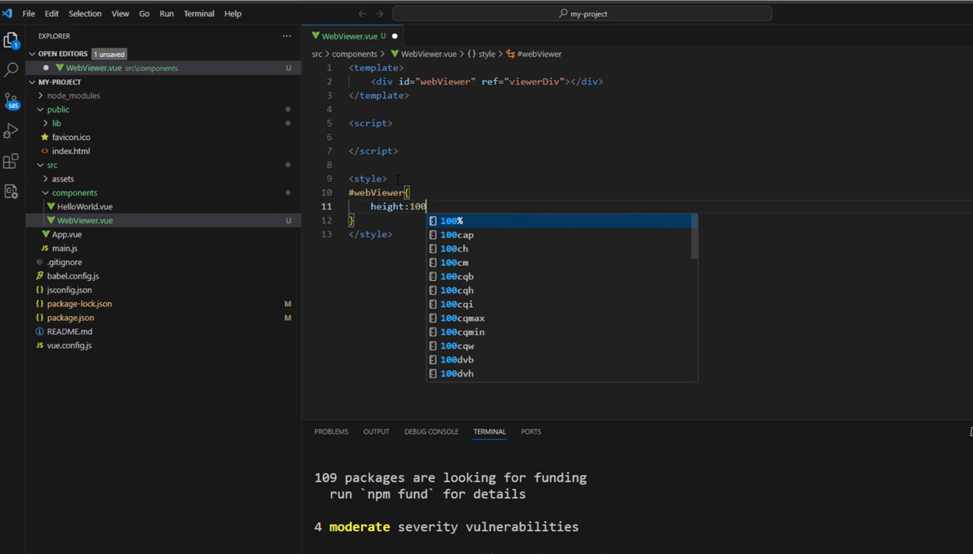
{"action": "type", "text": "import {ref,"}
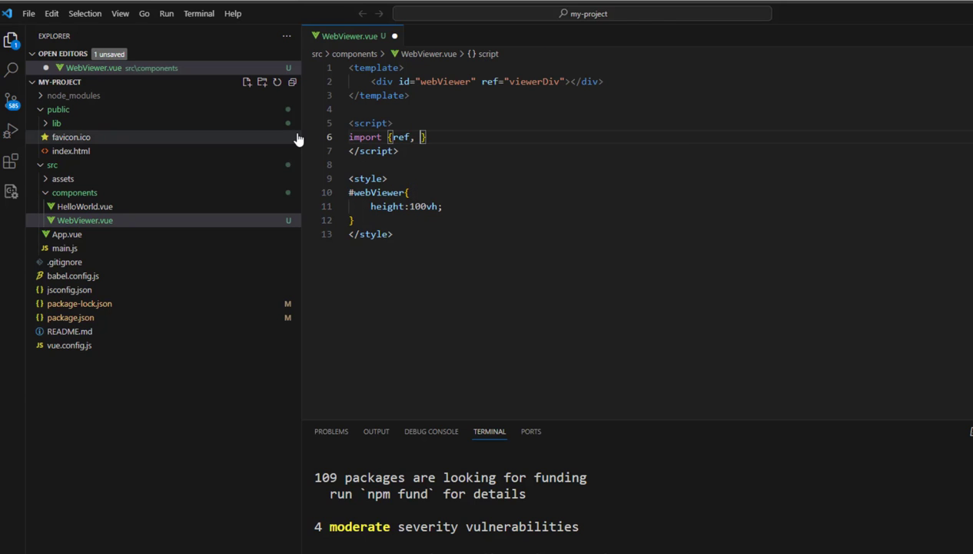
{"action": "type", "text": "onMounted"}
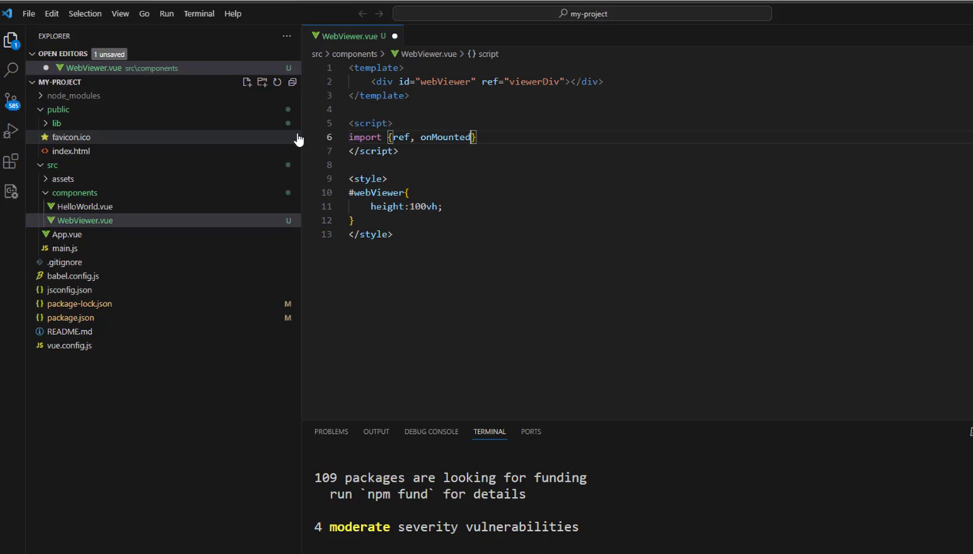
{"action": "type", "text": "from ''"}
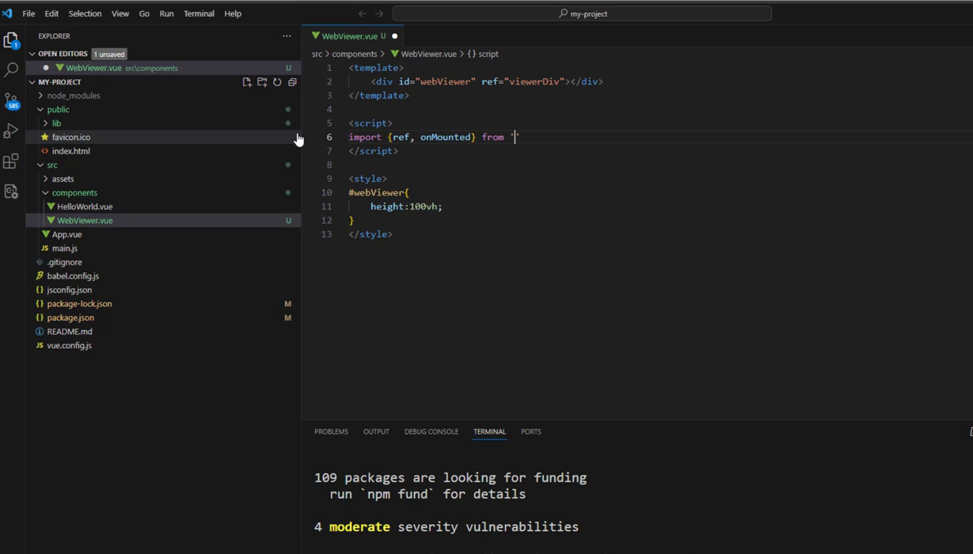
{"action": "type", "text": "vue"}
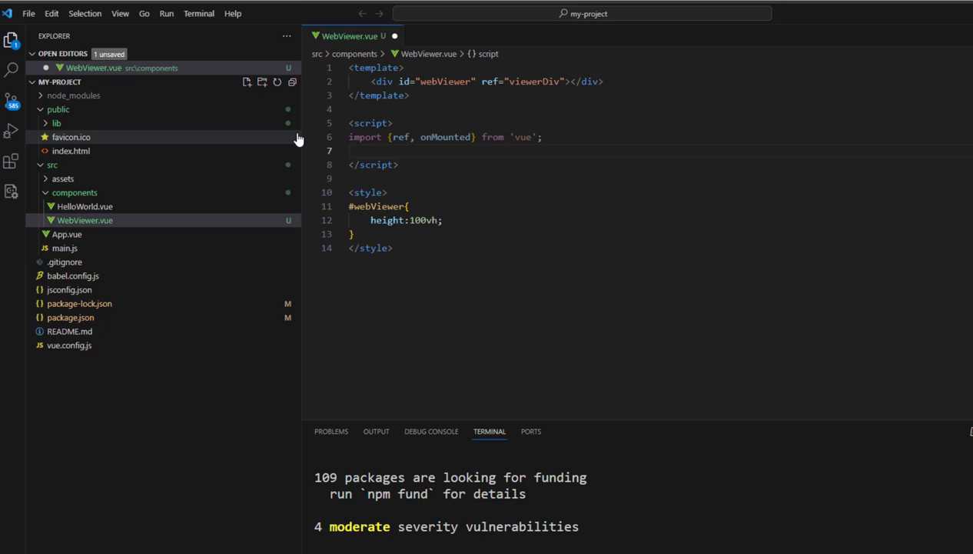
{"action": "type", "text": "import WebViewer from '@pdftron/webviewer';"}
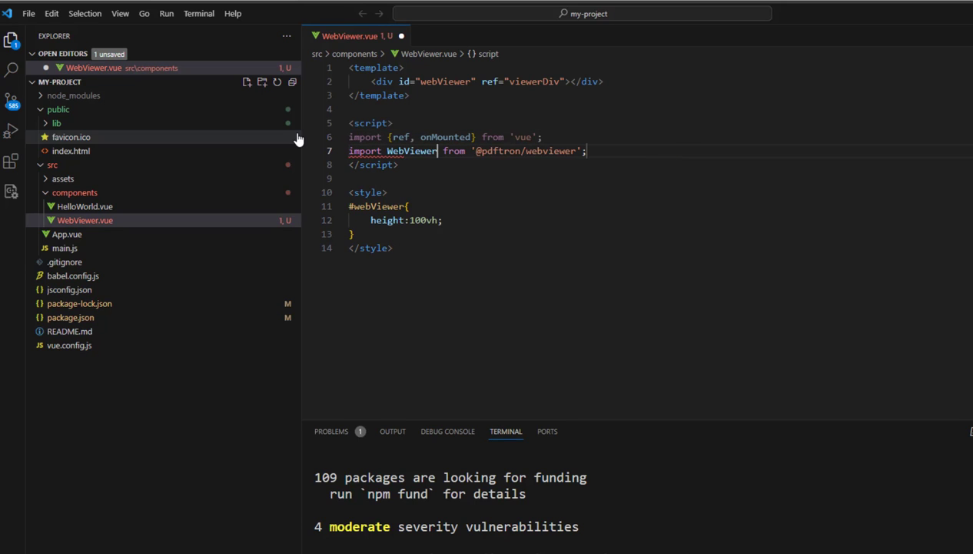
Step: Export a default component named webViewer with an initialDoc prop of type String
{"action": "type", "text": "export"}
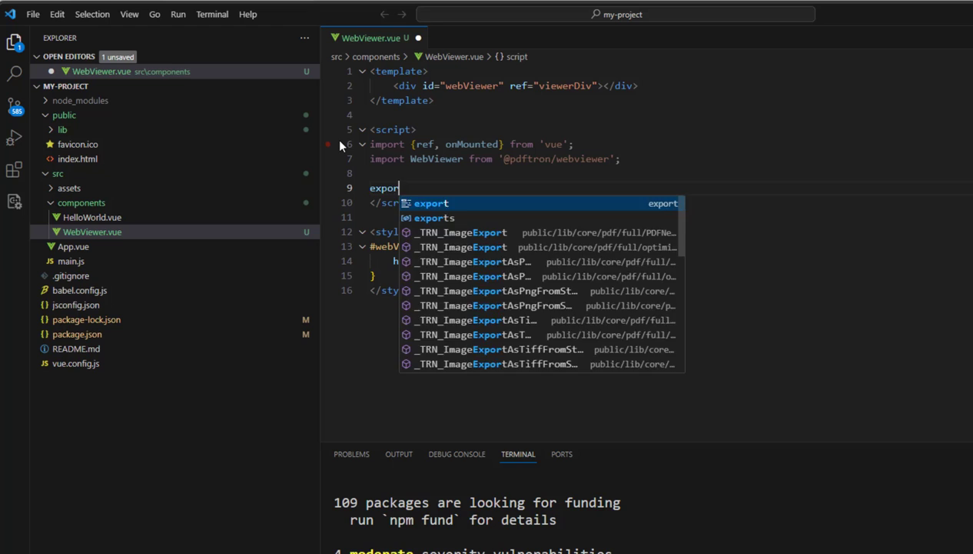
{"action": "type", "text": "default{"}
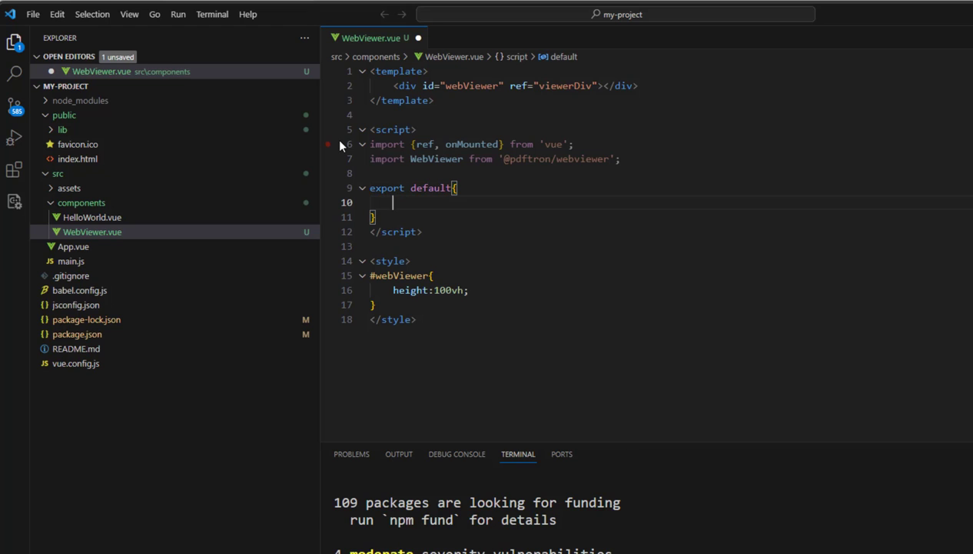
{"action": "type", "text": "name: '"}
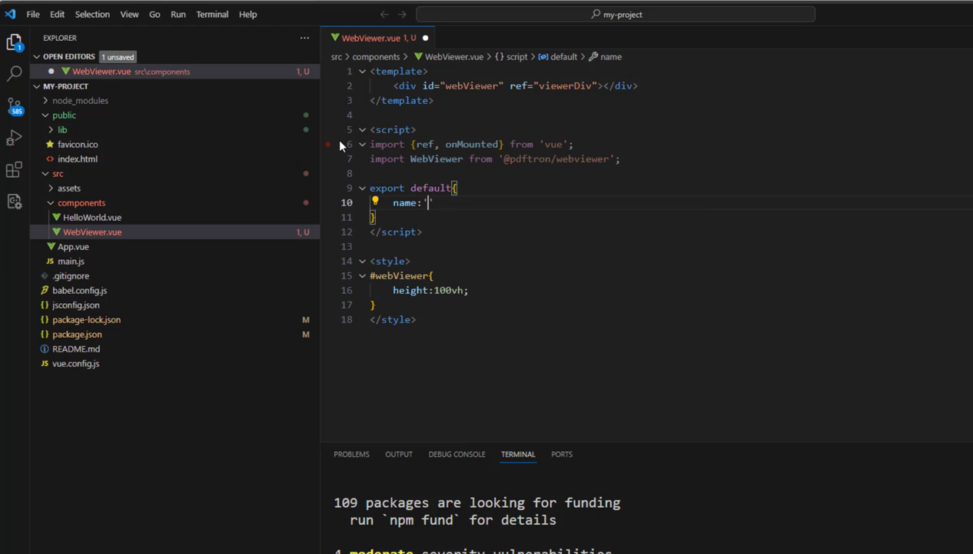
{"action": "type", "text": "webViewer"}
{"action": "type", "text": "props:{initial"}
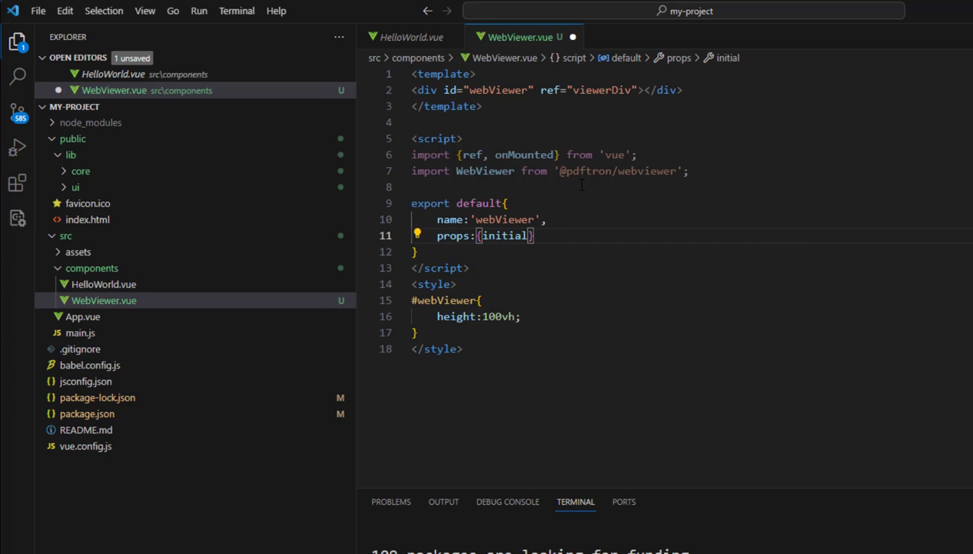
{"action": "type", "text": "Doc:{type:s"}
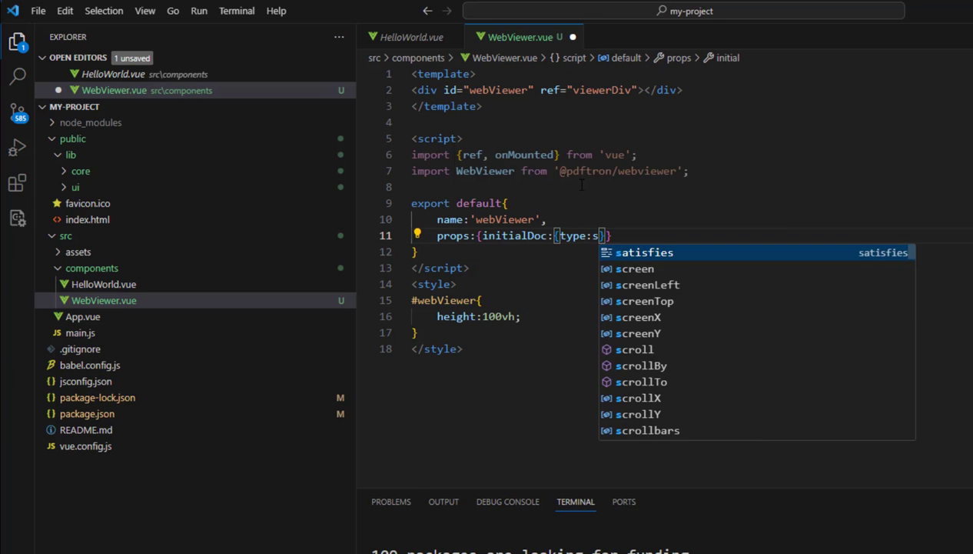
{"action": "type", "text": "tring"}
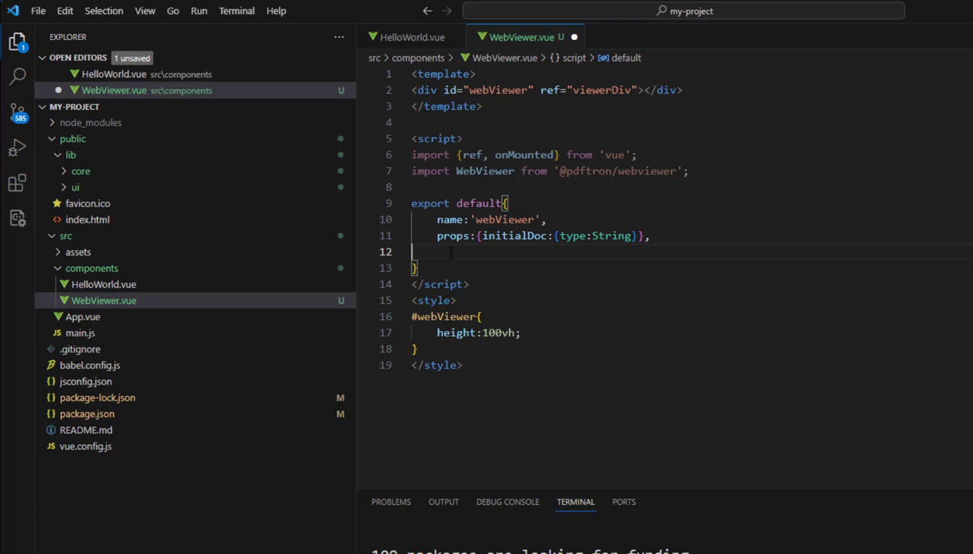
Step: Add setup(props) creating viewerDiv ref(null) and an onMounted path constant `${process.env.BASE_URL}lib`
{"action": "type", "text": "setup(props){"}
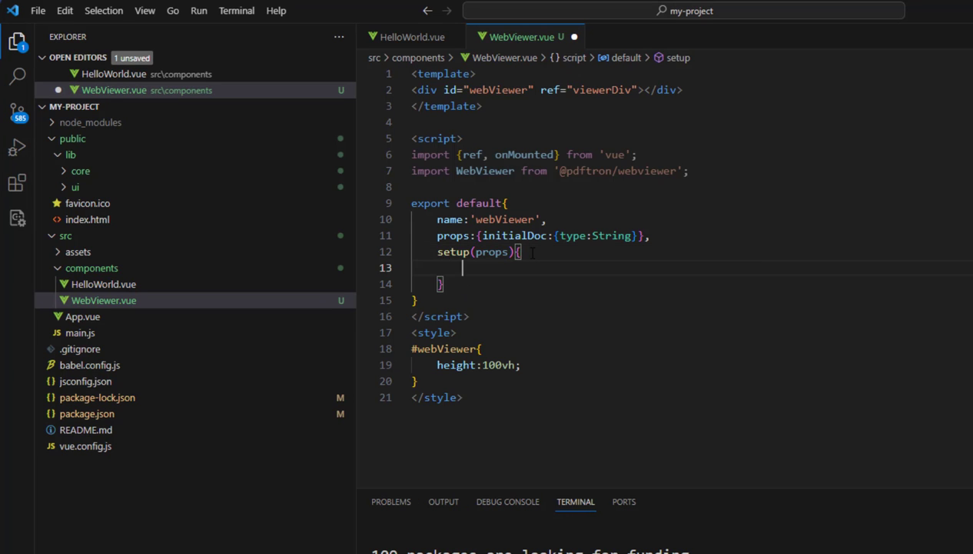
{"action": "type", "text": "const viewerDiv"}
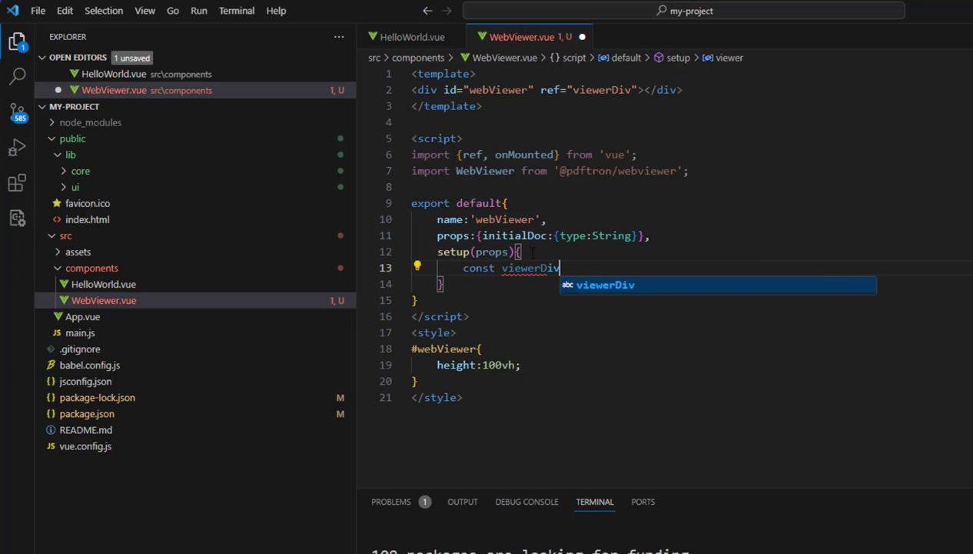
{"action": "type", "text": "=ref(null);"}
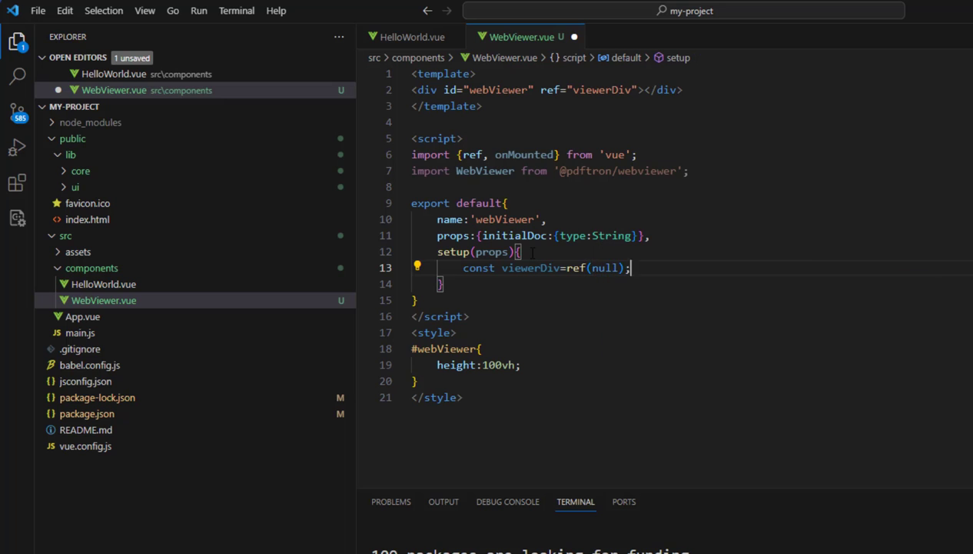
{"action": "type", "text": "onMounted"}
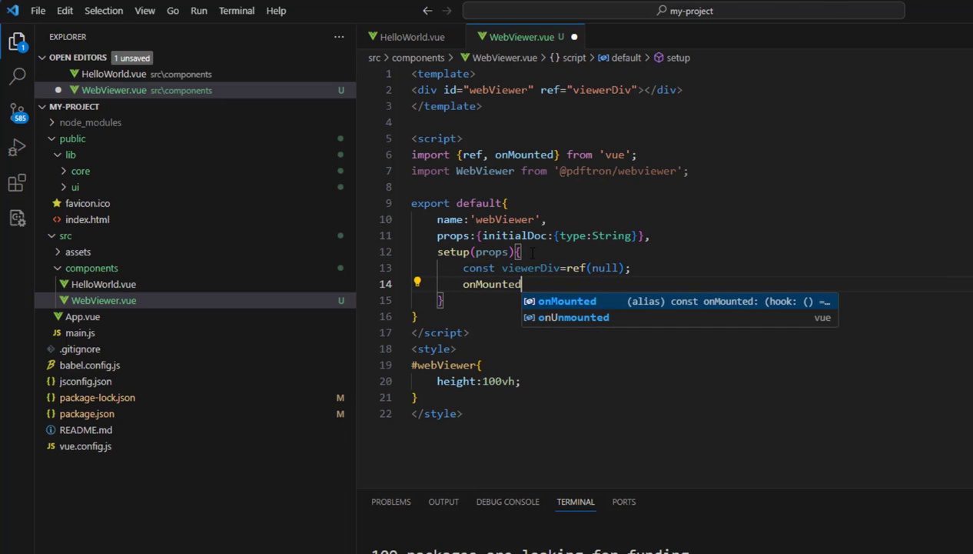
{"action": "type", "text": "(()=>"}
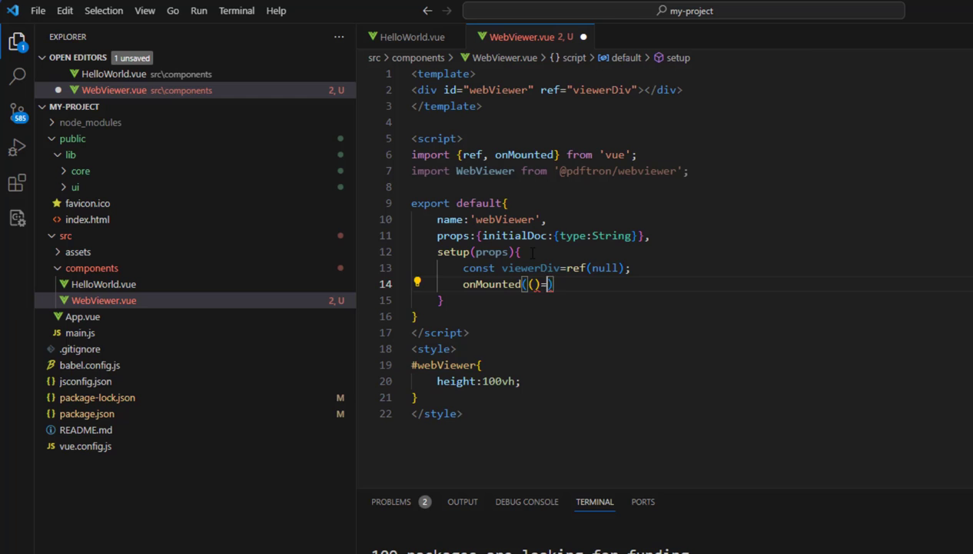
{"action": "type", "text": "const path="}
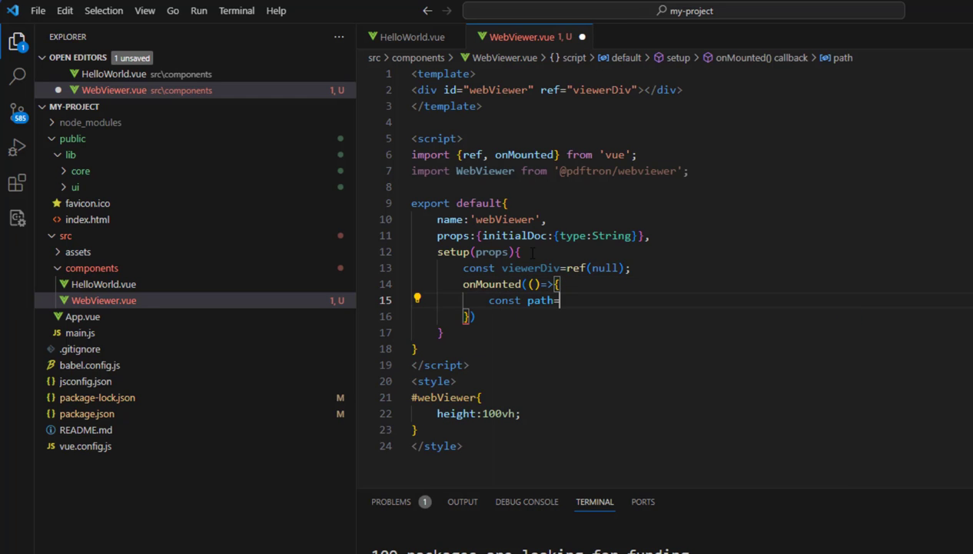
{"action": "type", "text": "`${}`"}
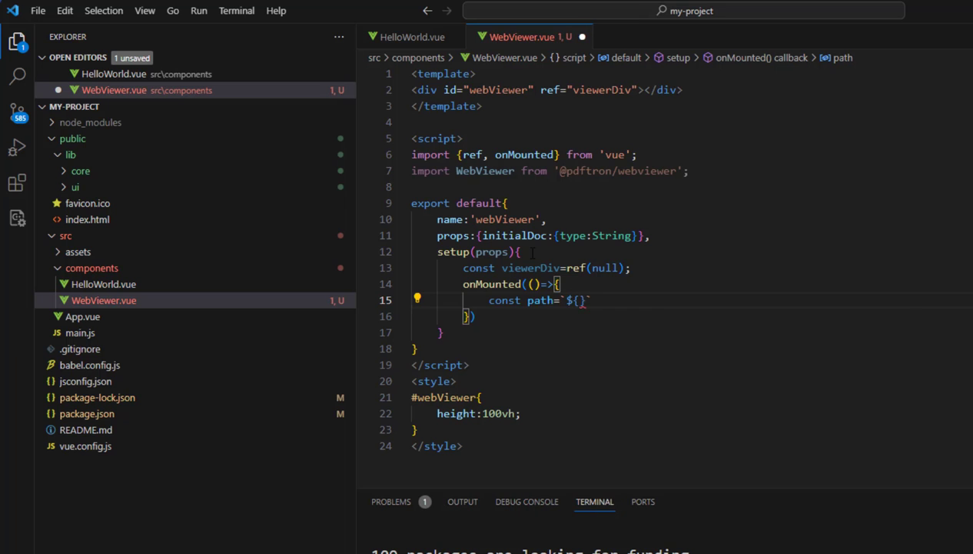
{"action": "type", "text": "process."}
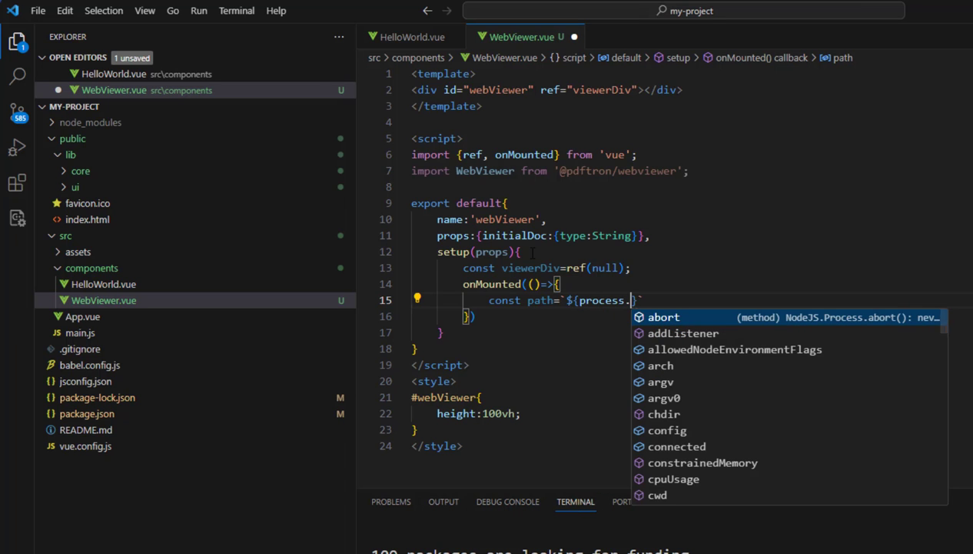
{"action": "type", "text": "env."}
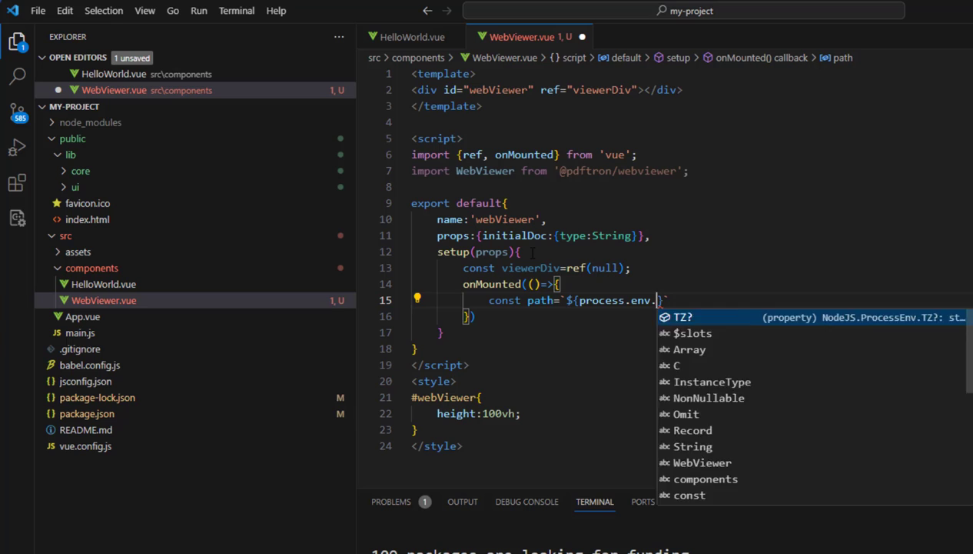
{"action": "type", "text": "BASE_UR"}
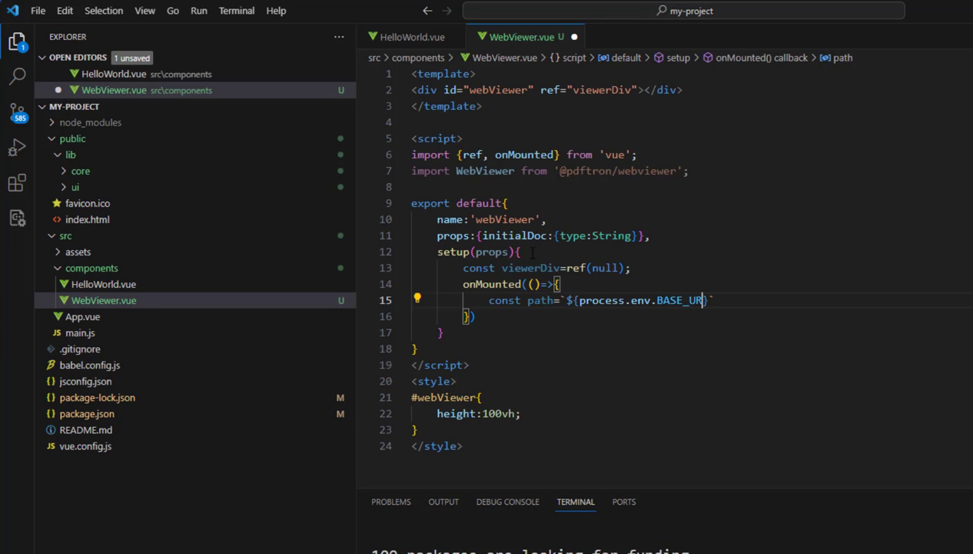
{"action": "type", "text": "L}"}
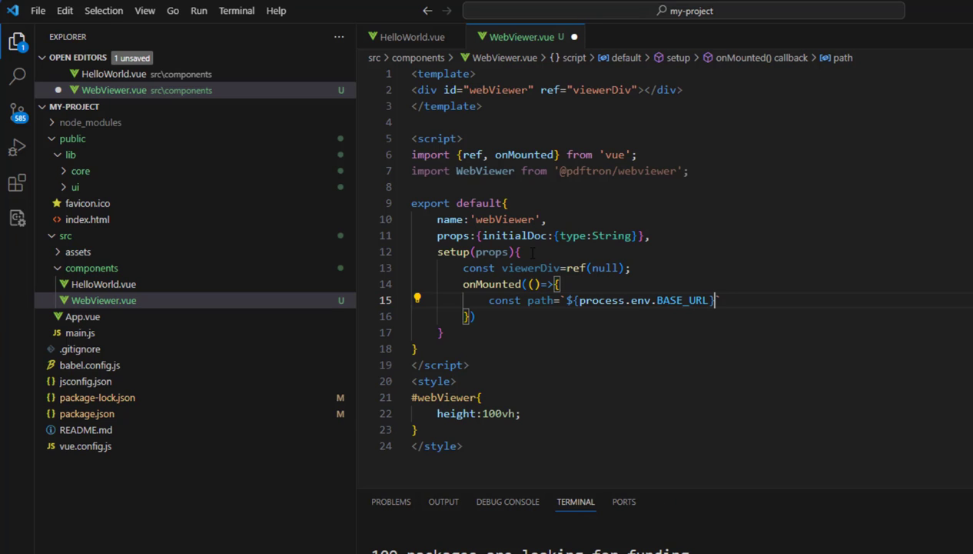
{"action": "type", "text": "lib"}
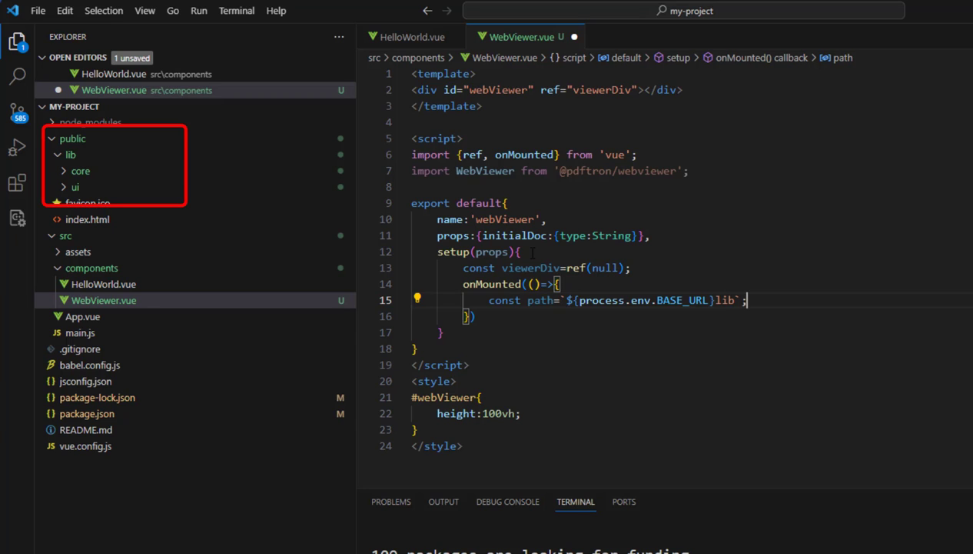
{"action": "key", "text": "Enter"}
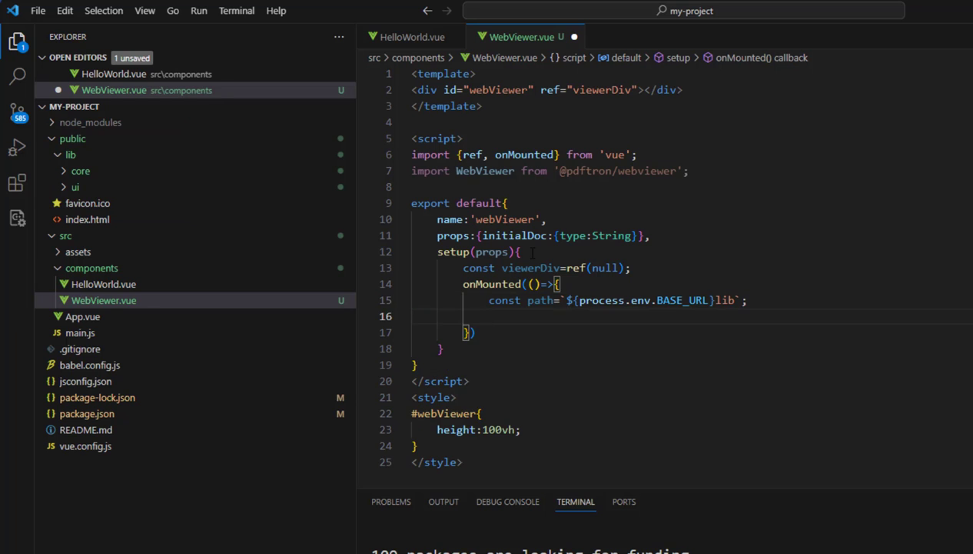
Step: Call WebViewer with path and initialDoc: props.initialDoc on viewerDiv.value and return {viewerDiv}
{"action": "type", "text": "WebViewer({path,"}
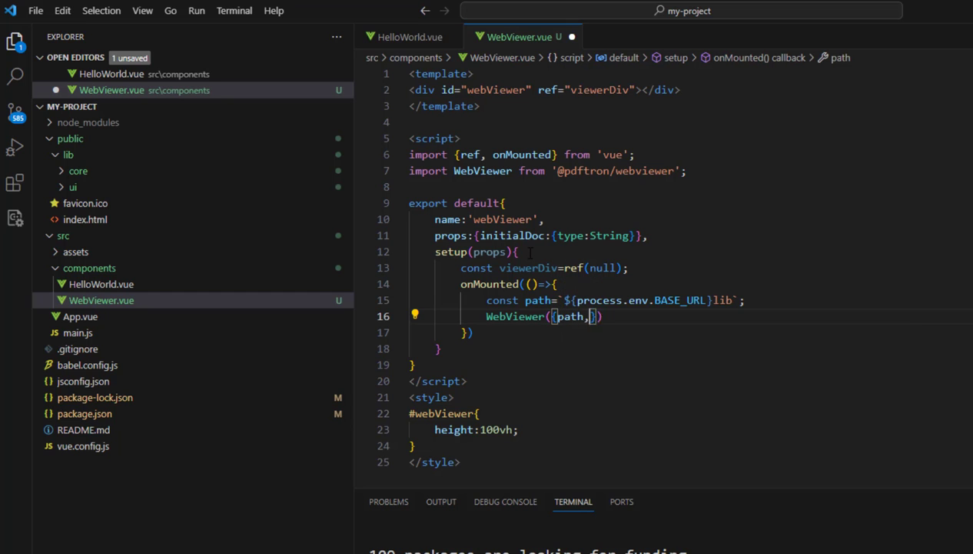
{"action": "type", "text": "initialDoc:prop"}
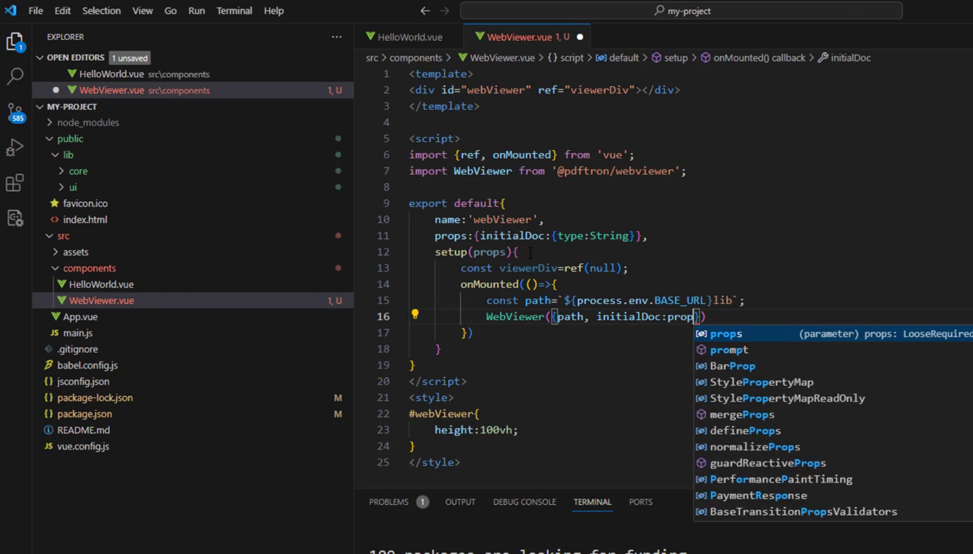
{"action": "type", "text": ".initialDoc"}
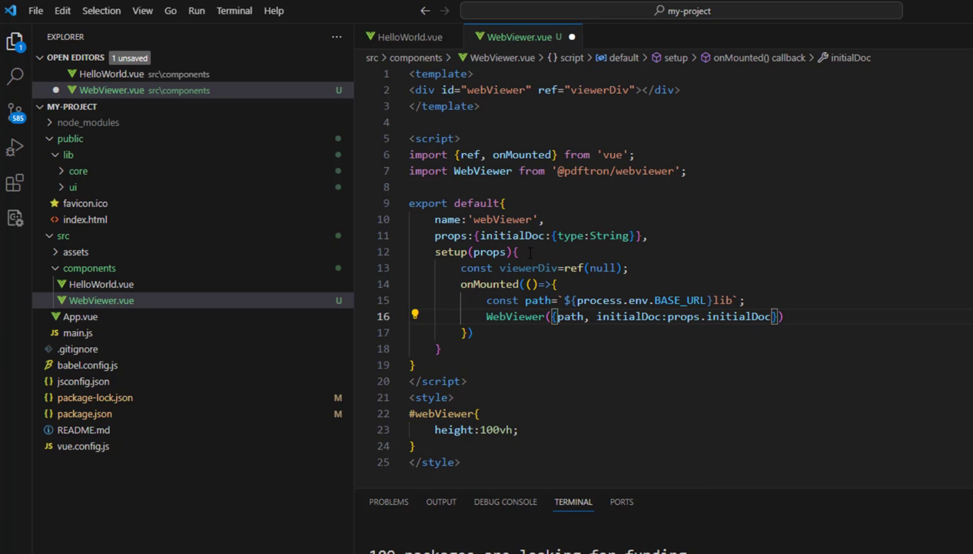
{"action": "key", "text": "Backspace"}
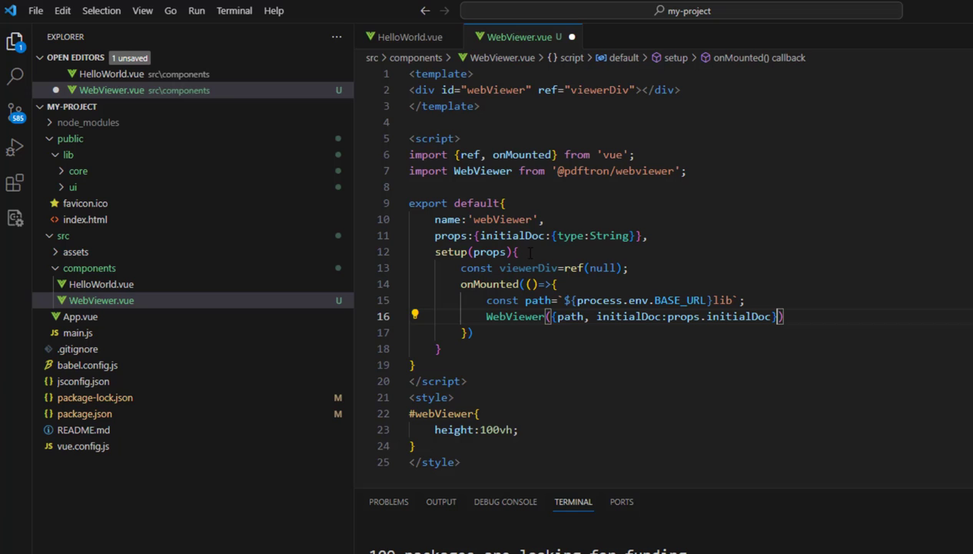
{"action": "type", "text": ","}
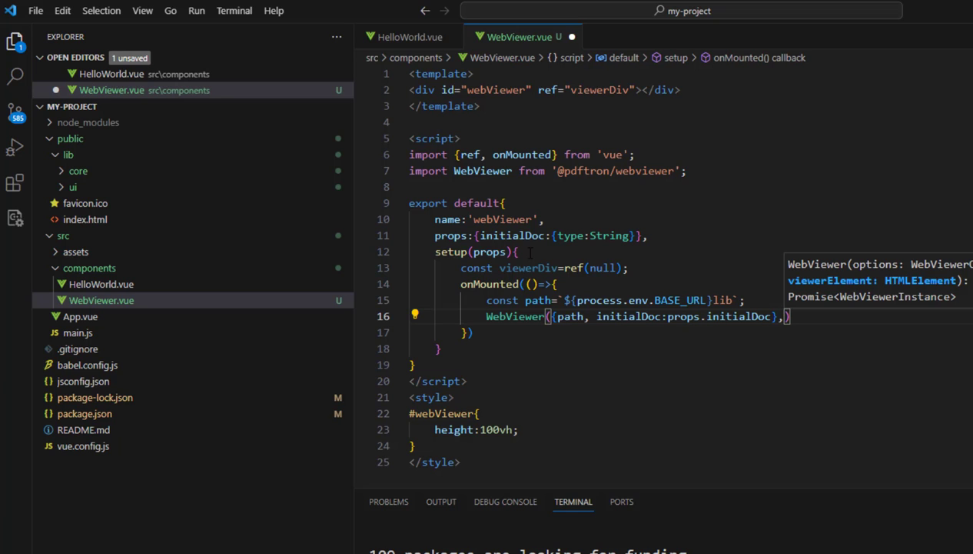
{"action": "type", "text": "viewerDiv.value);"}
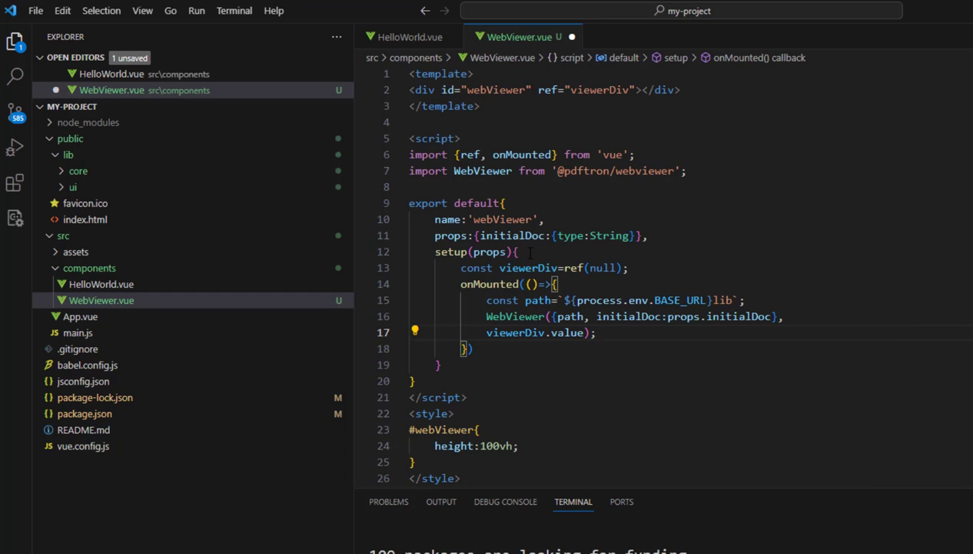
{"action": "type", "text": "return {viewerDiv};"}
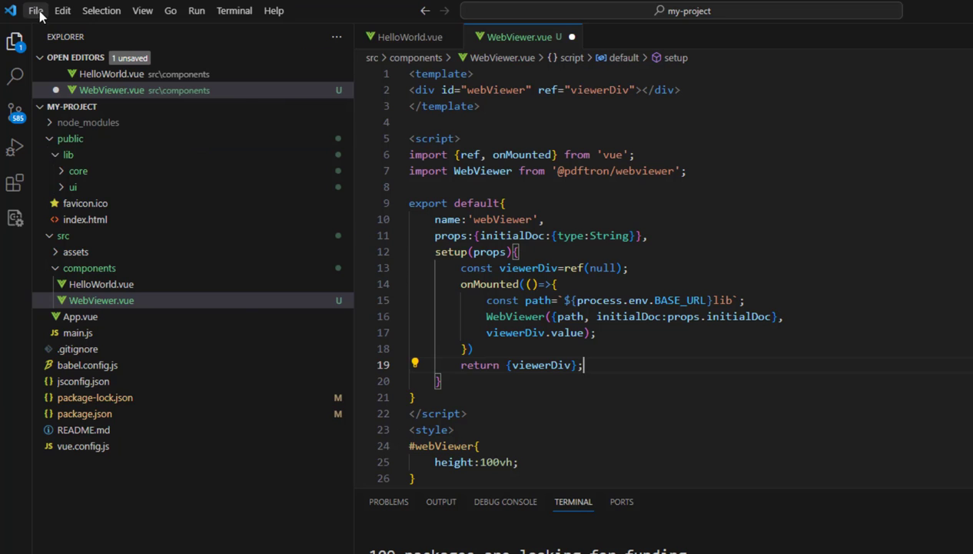
Step: Save WebViewer.vue via File > Save and switch to App.vue
{"action": "left_click", "coordinate": [35, 9]}
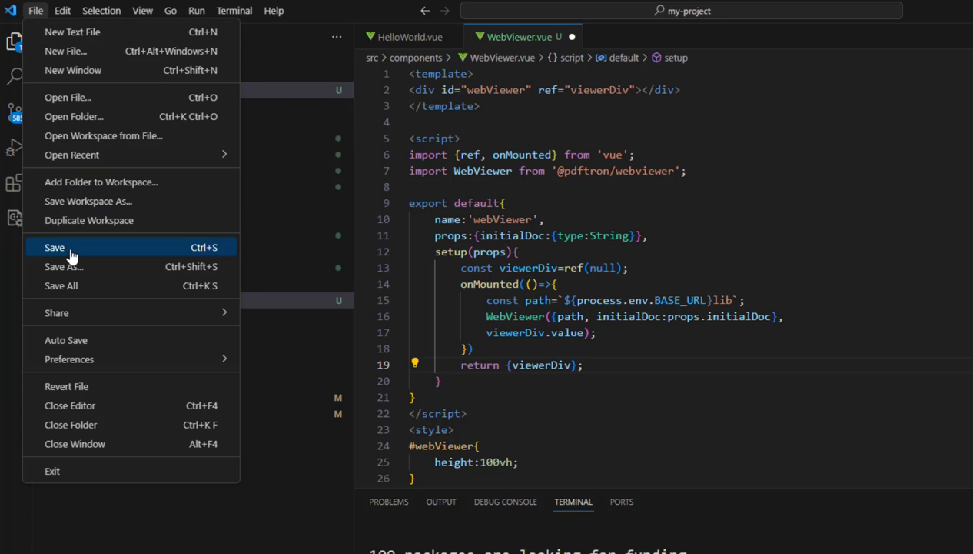
{"action": "left_click", "coordinate": [55, 246]}
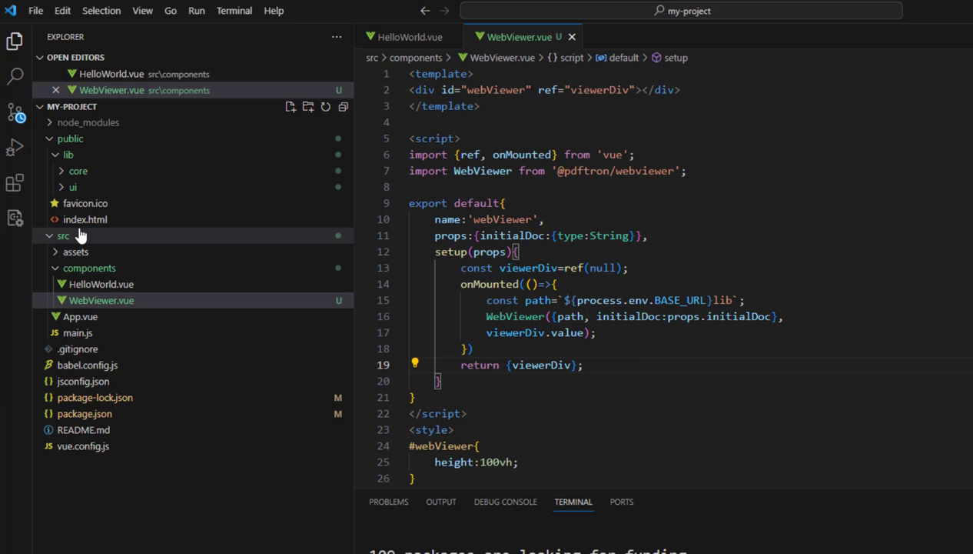
{"action": "left_click", "coordinate": [80, 317]}
{"action": "type", "text": "<WebViewer initialDoc=\"\"></WebViewer>"}
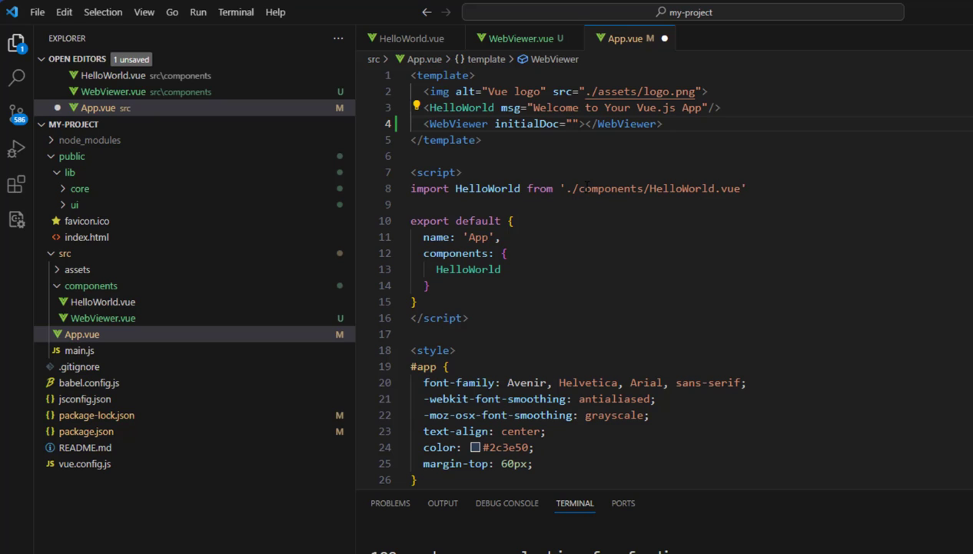
Step: Import WebViewer from './components/WebViewer.vue', register it, and delete the logo and HelloWorld lines
{"action": "left_click", "coordinate": [572, 123]}
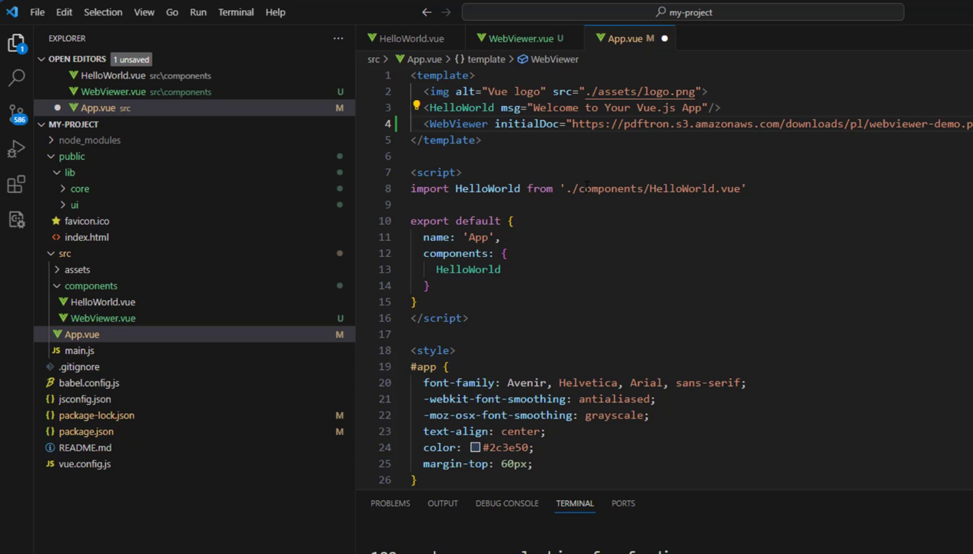
{"action": "type", "text": "import"}
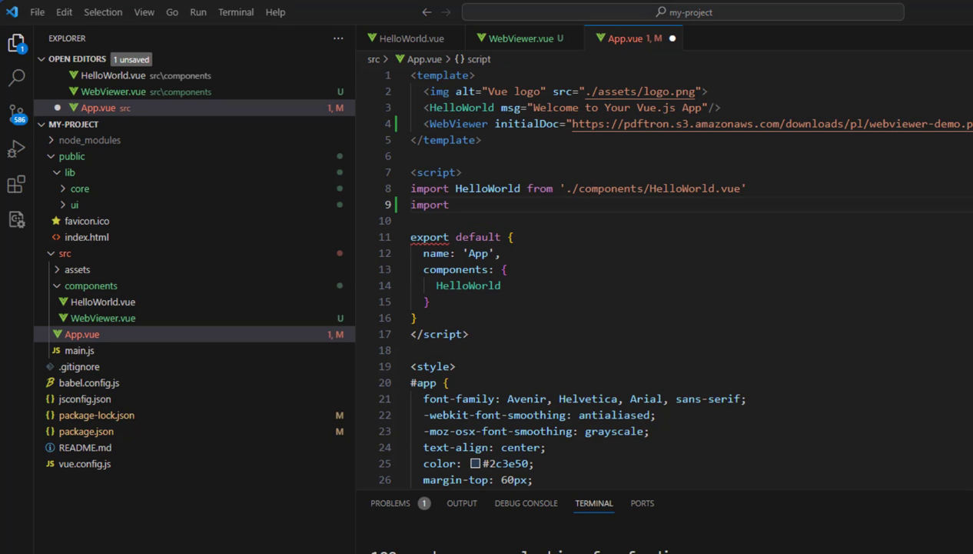
{"action": "type", "text": "WebViewer from './components'"}
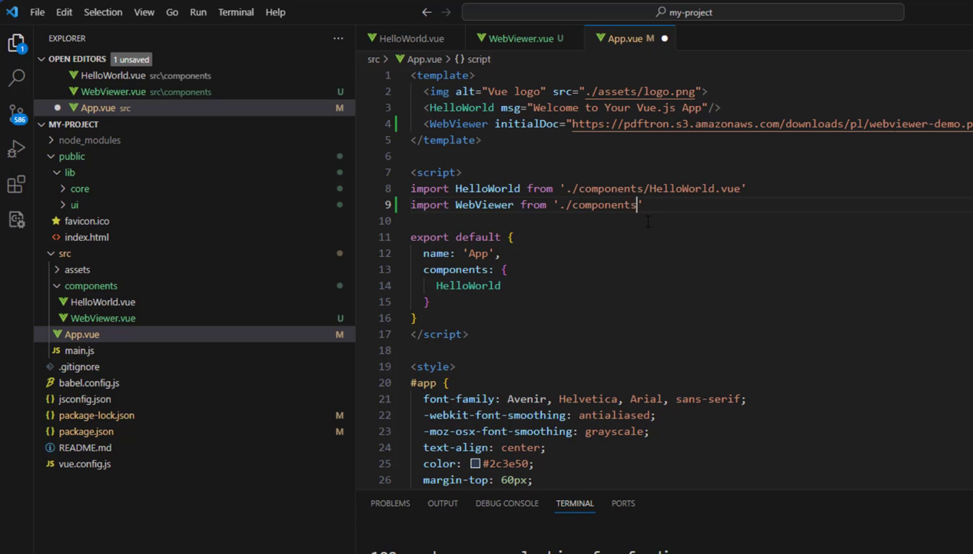
{"action": "type", "text": "/WebViewer.vue'"}
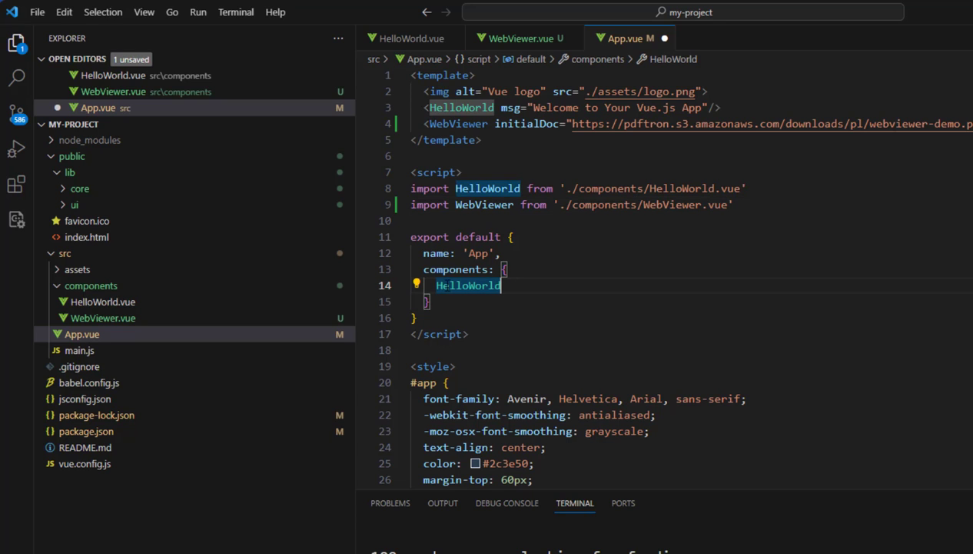
{"action": "type", "text": "WebViewer"}
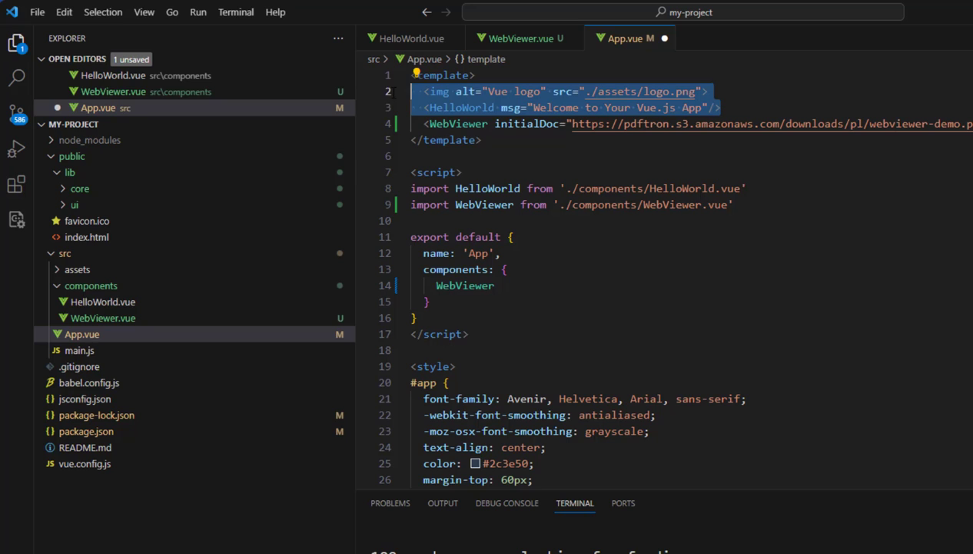
{"action": "key", "text": "Delete"}
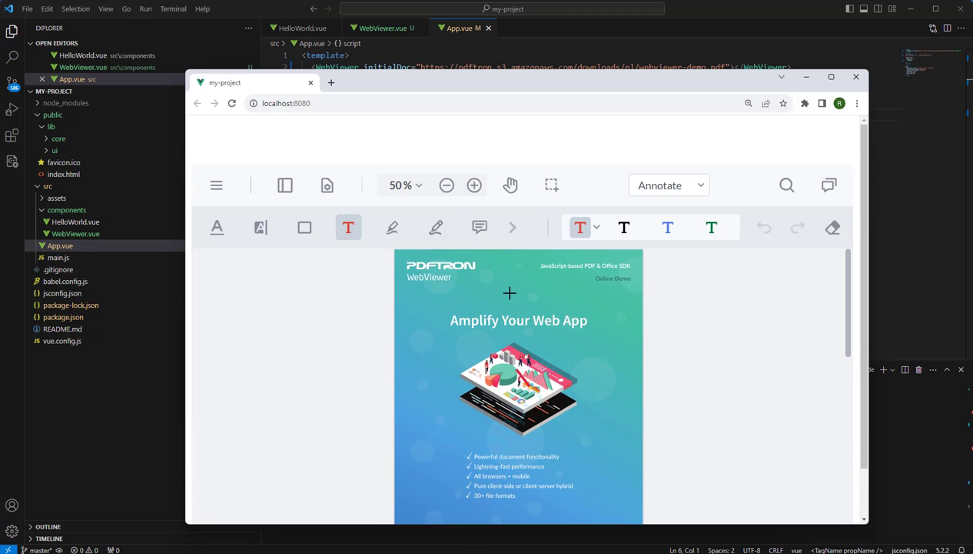
Step: Add a 'New Text' free-text annotation above the headline
{"action": "left_click", "coordinate": [511, 294]}
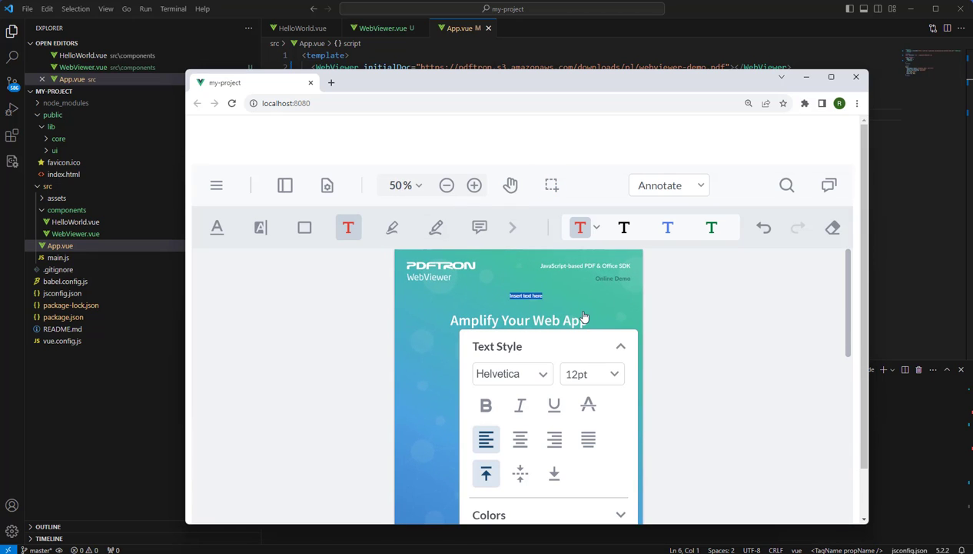
{"action": "type", "text": "New Text"}
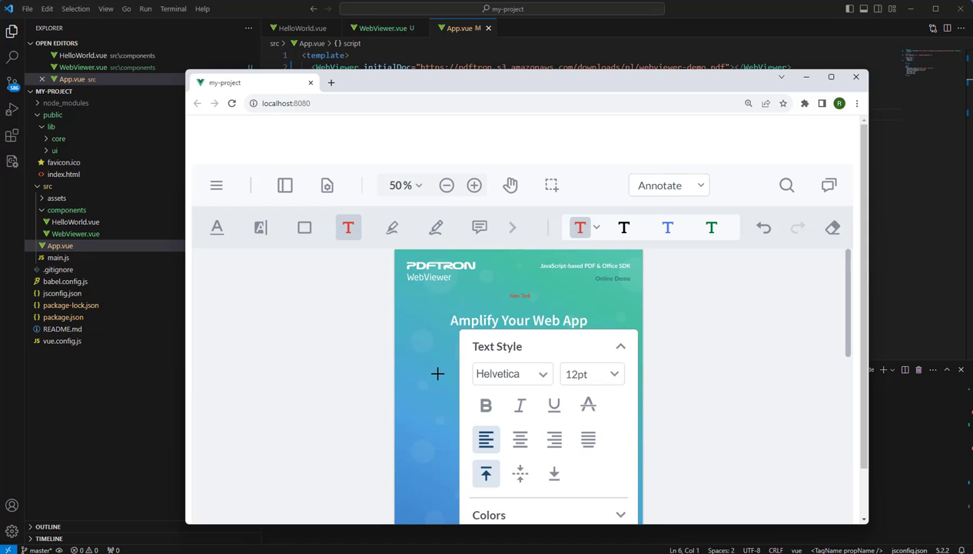
{"action": "left_click", "coordinate": [392, 227]}
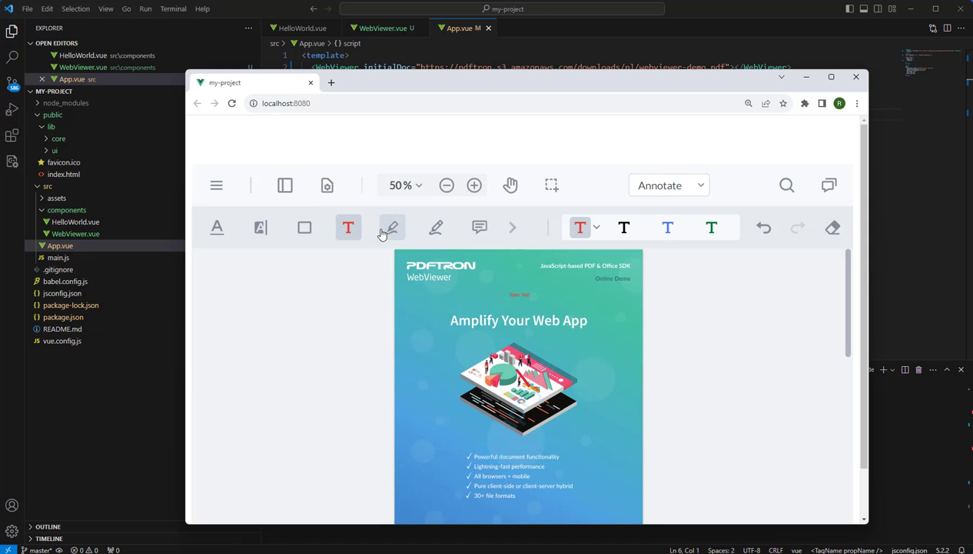
Step: Draw a freehand stroke over the illustration and scroll down the document
{"action": "left_click", "coordinate": [392, 228]}
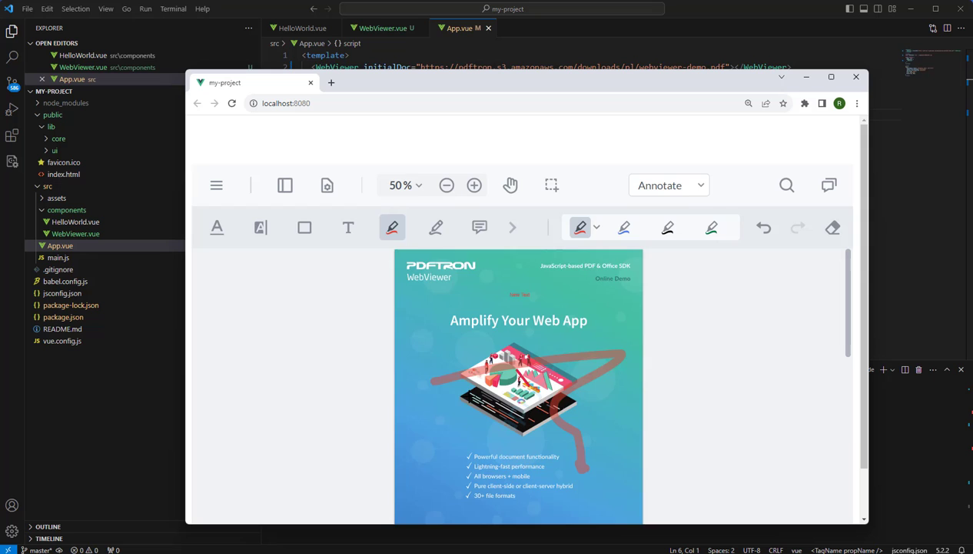
{"action": "left_click", "coordinate": [446, 185]}
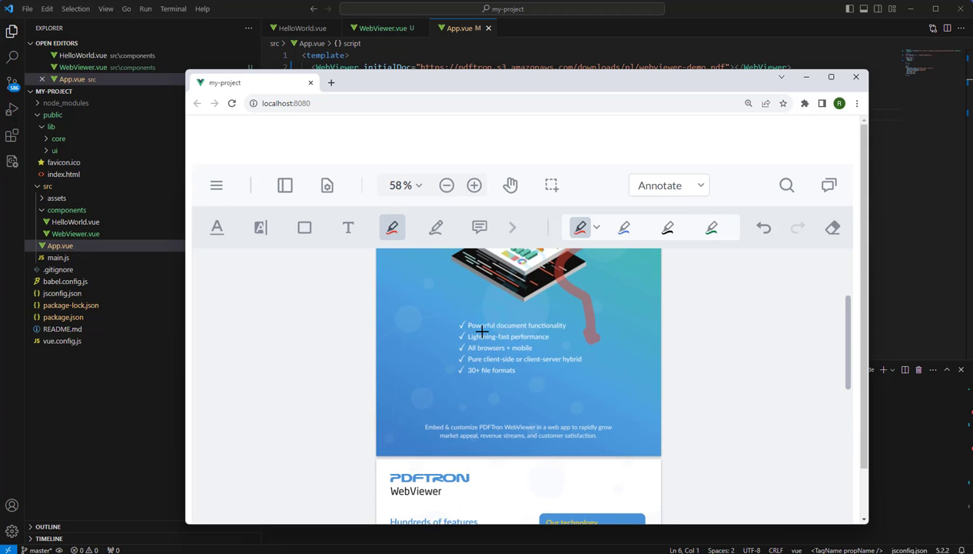
{"action": "scroll", "scroll_direction": "down", "scroll_amount": 3}
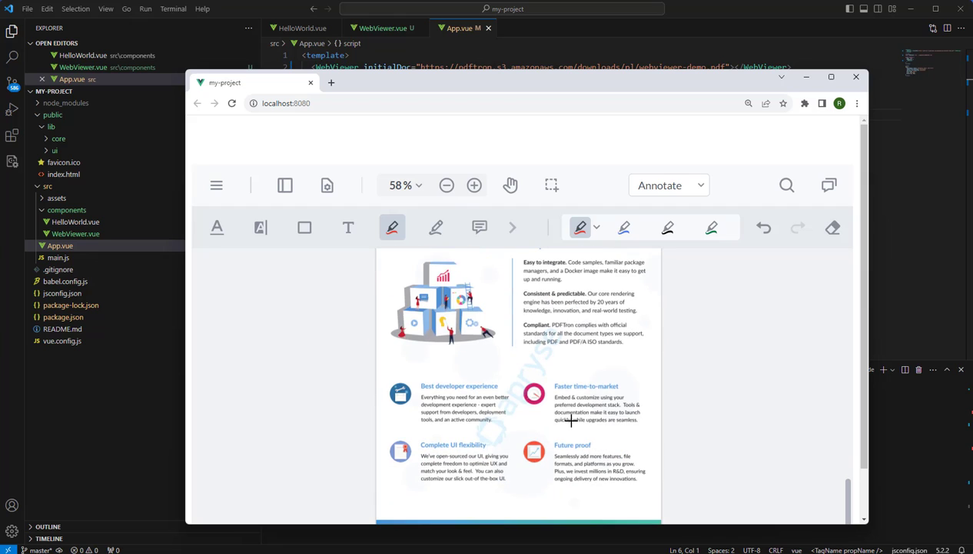
{"action": "mouse_move", "coordinate": [738, 446]}
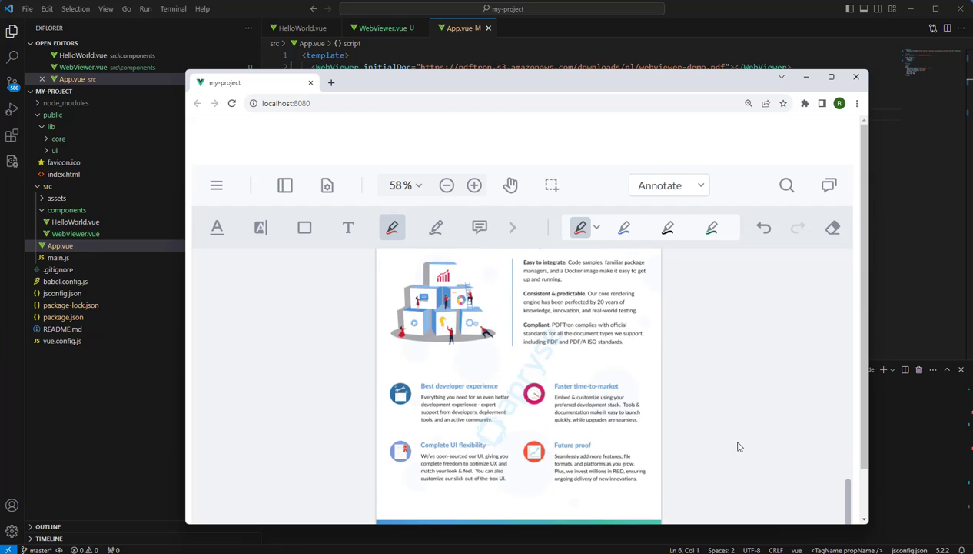
{"action": "mouse_move", "coordinate": [758, 443]}
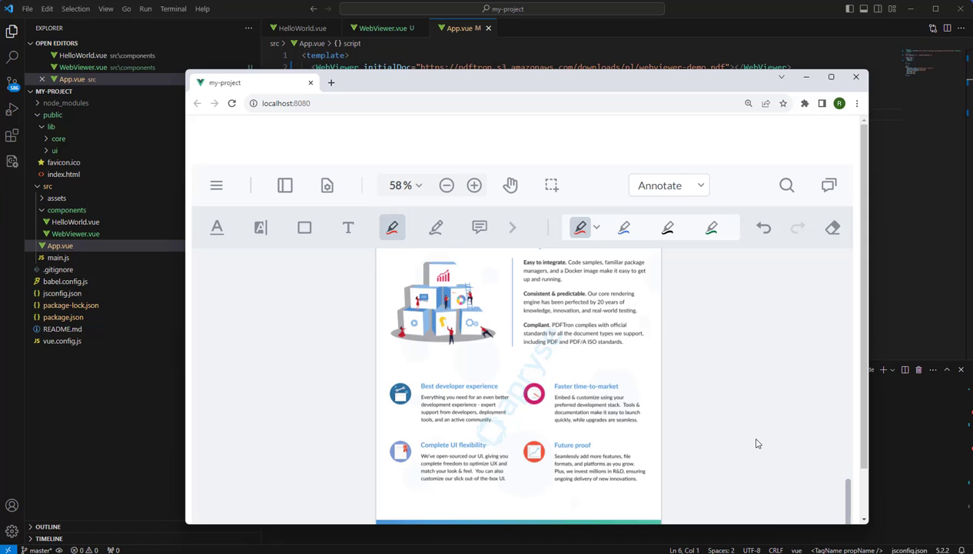